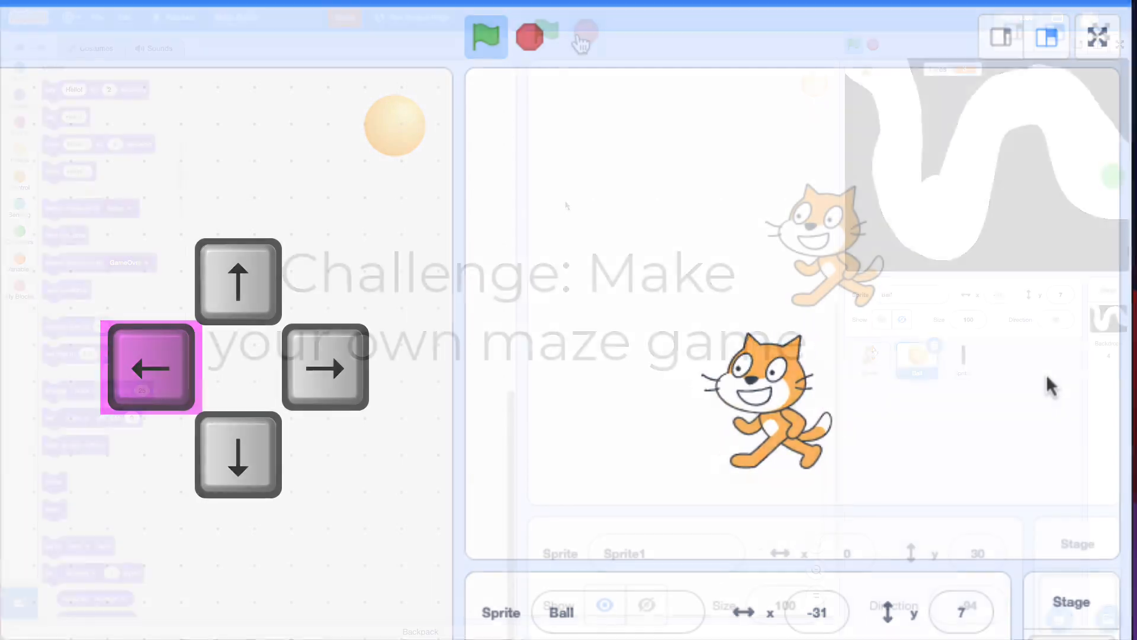
Preview the finished maze game full-screen, restart it, then exit full-screen view.
click(1119, 43)
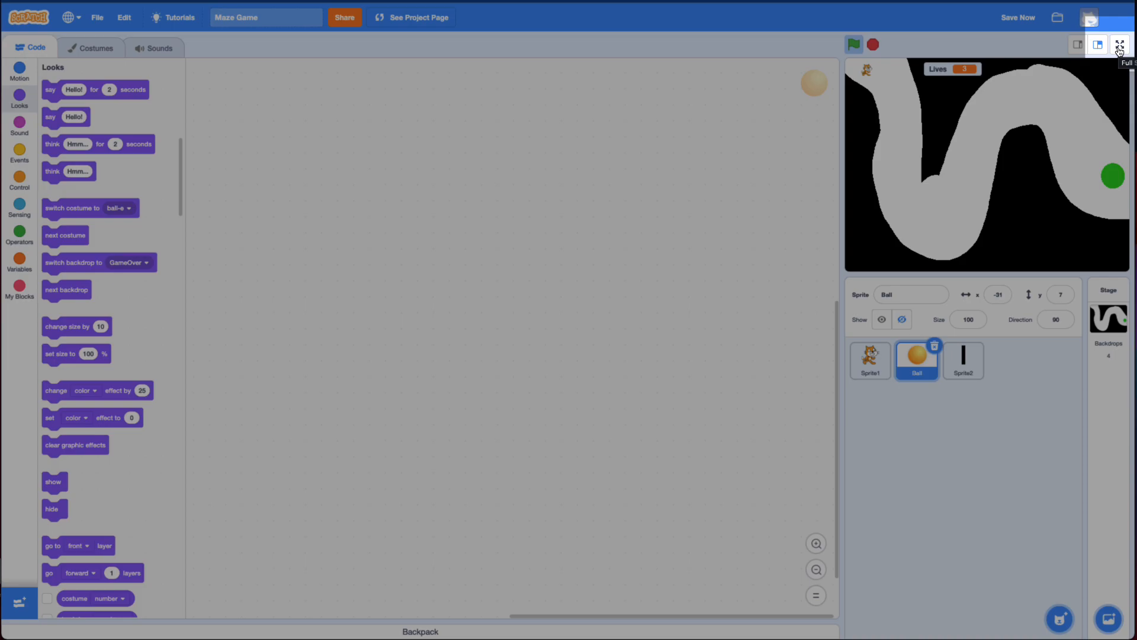
click(1119, 44)
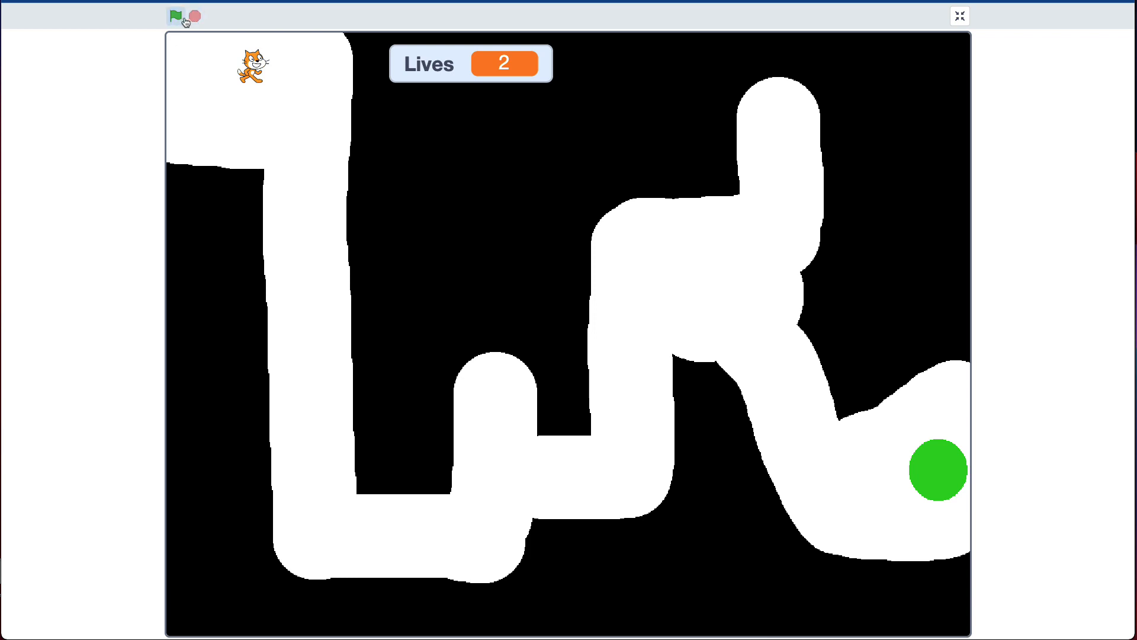
click(176, 16)
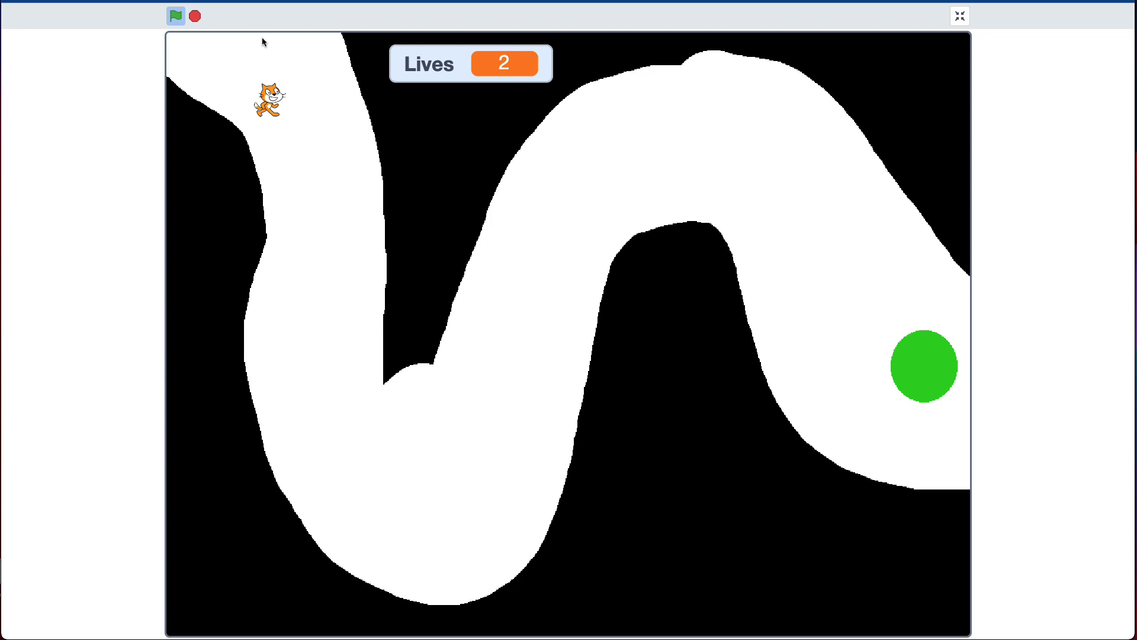
click(959, 16)
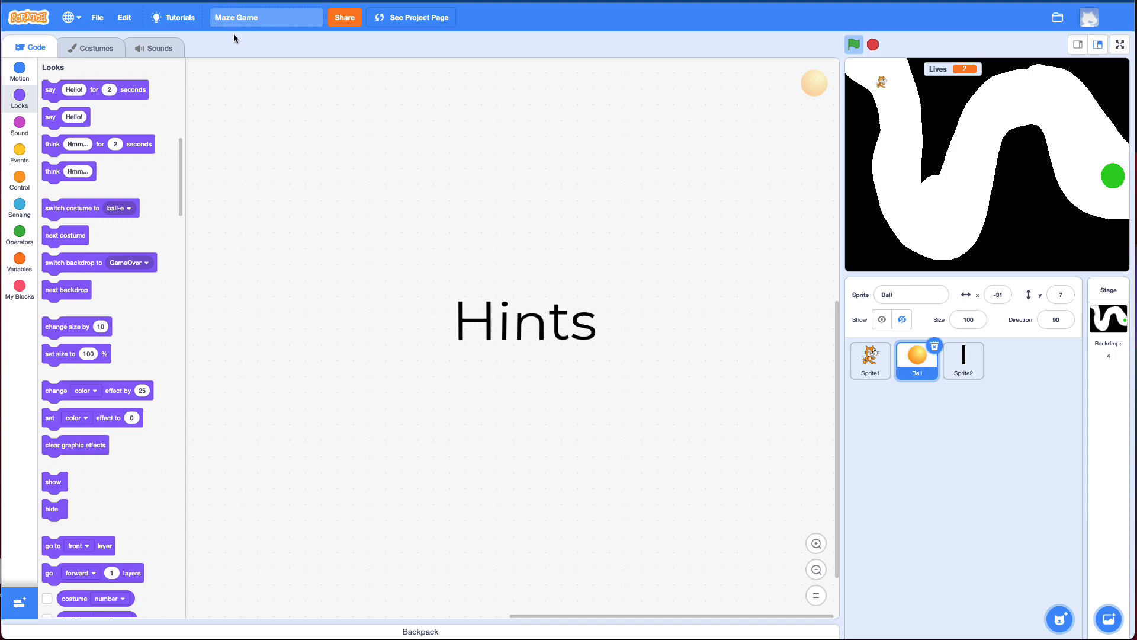
Start a new project, build the arrow-key movement script, and run it.
click(97, 16)
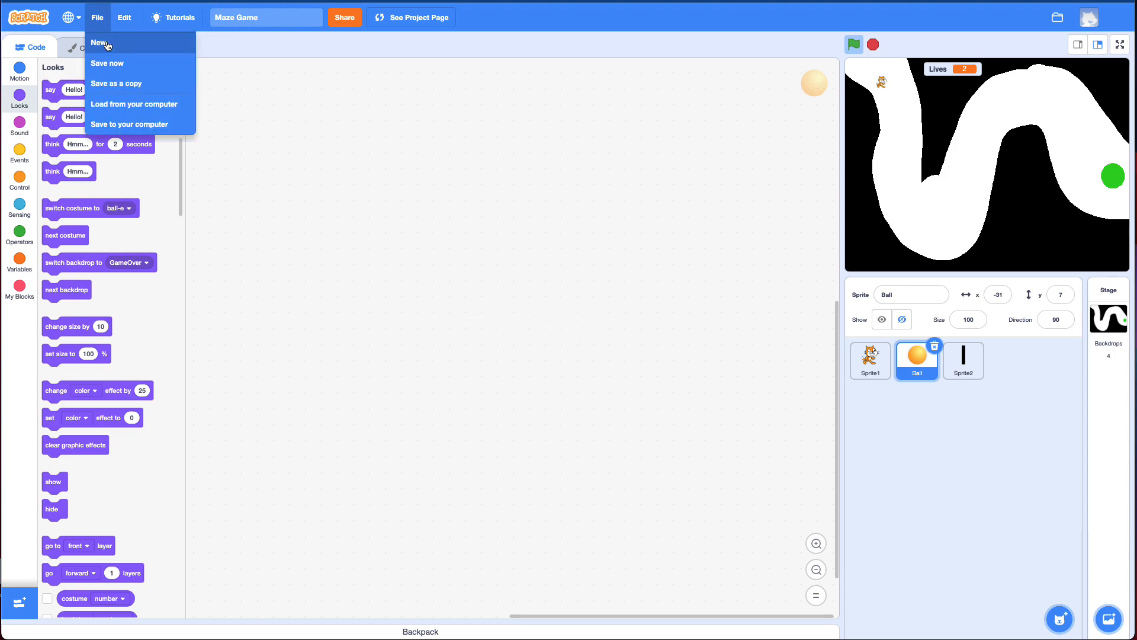
click(99, 43)
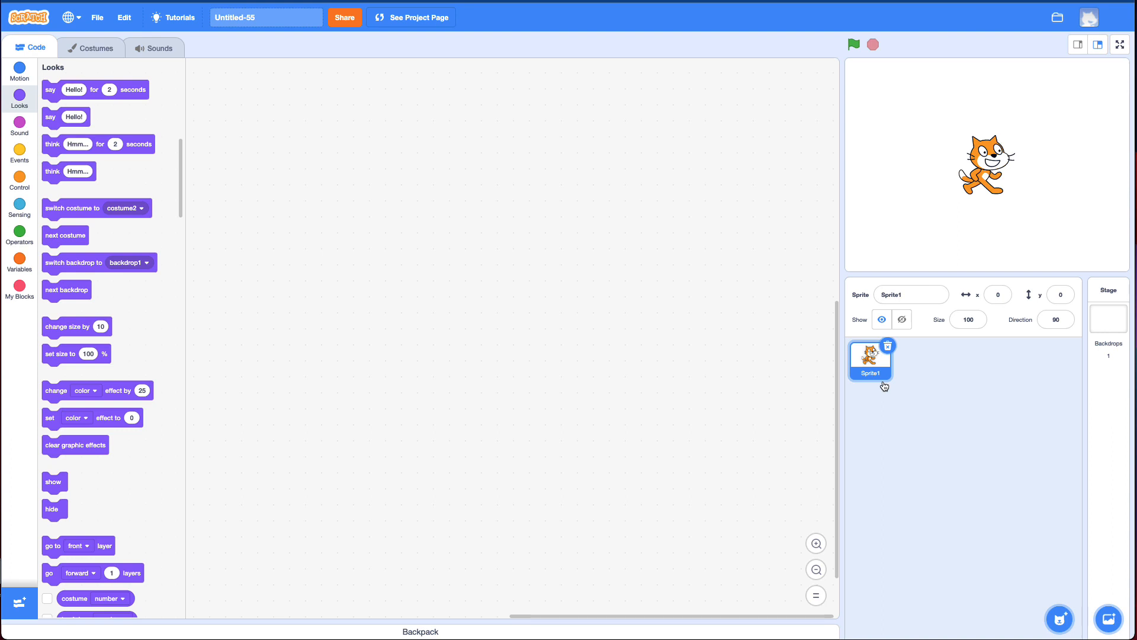
mouse_move(164, 201)
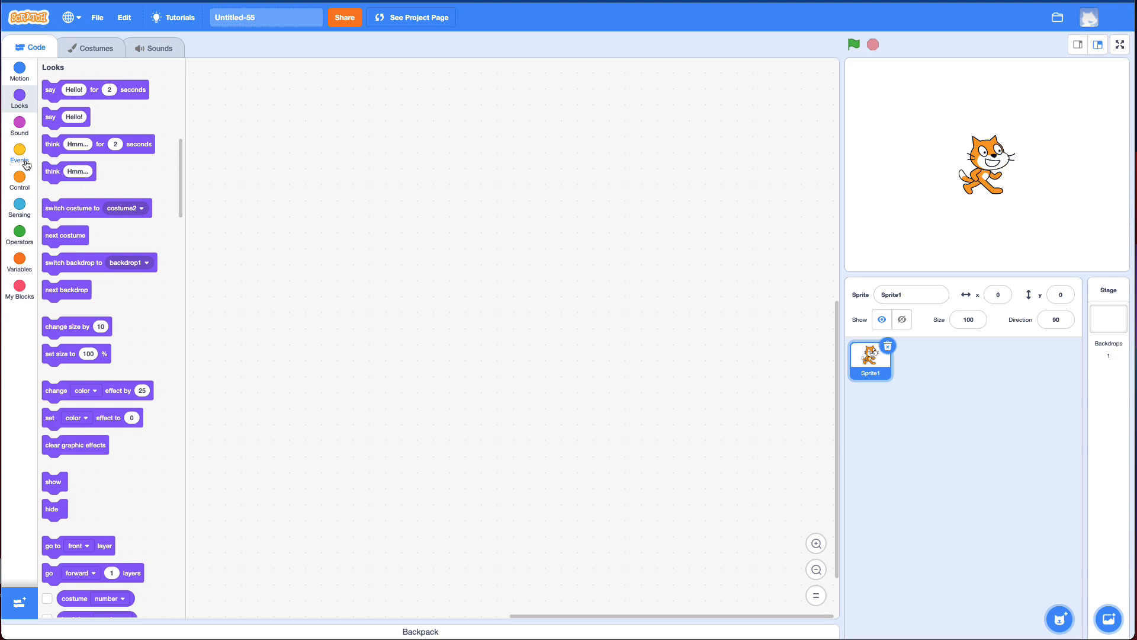
click(19, 69)
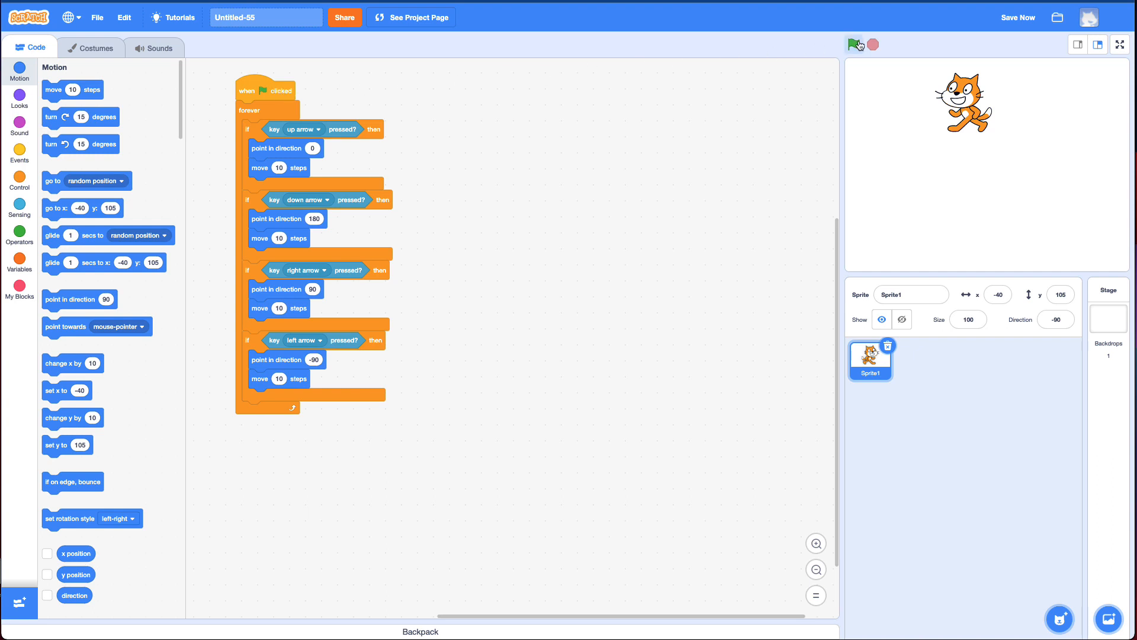
click(855, 44)
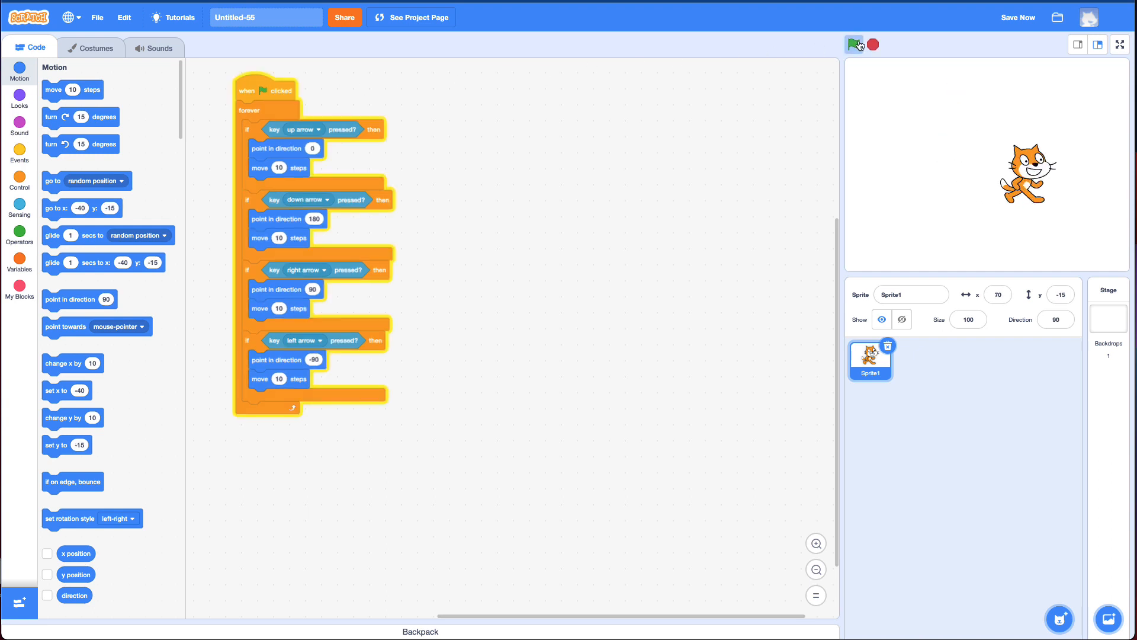
click(857, 45)
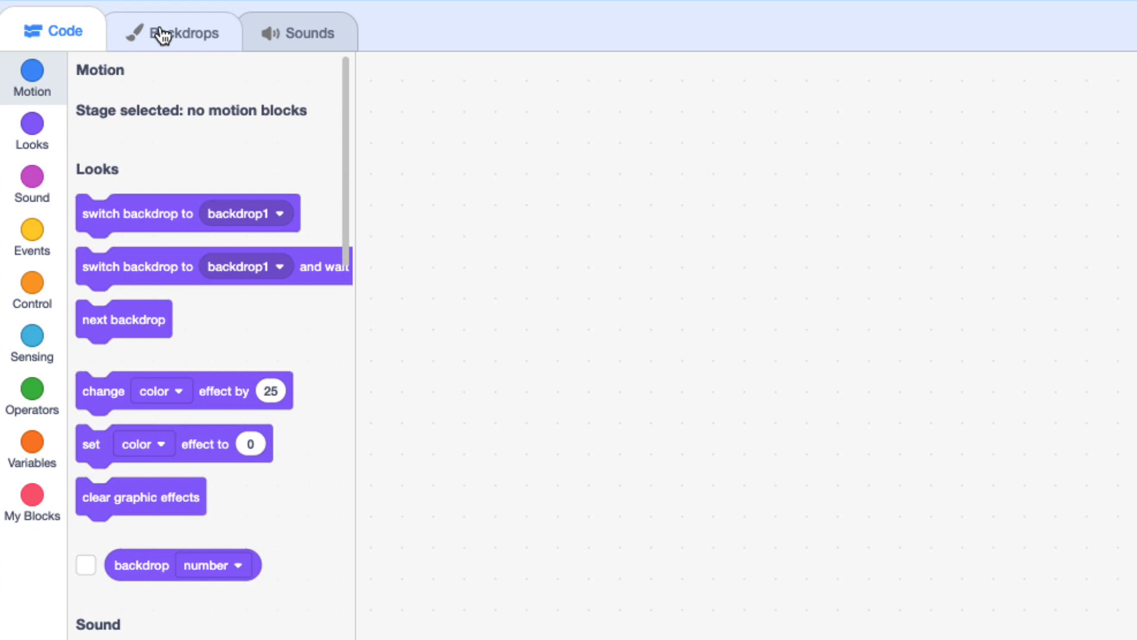
Convert the Stage backdrop to bitmap and fill it with brightness-0 black.
click(187, 32)
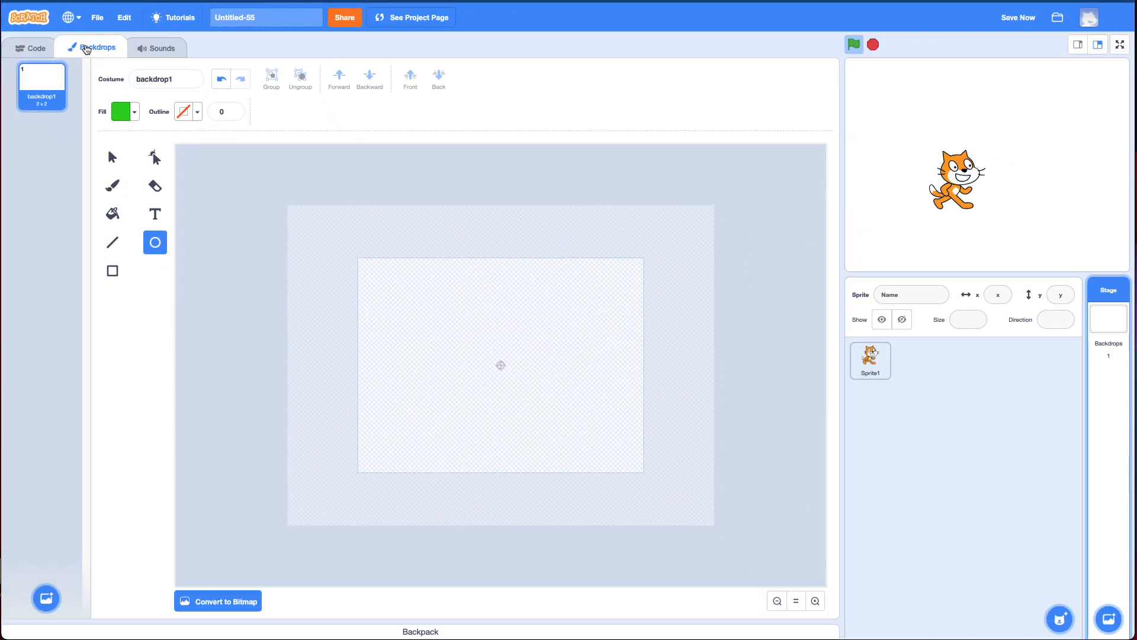
mouse_move(377, 311)
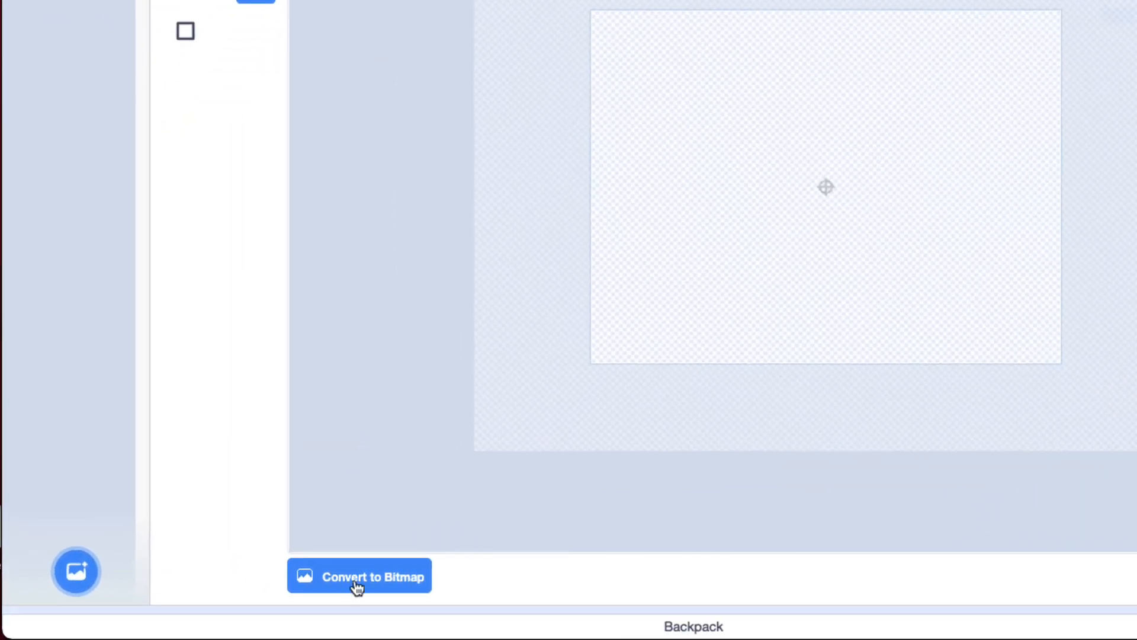
click(359, 576)
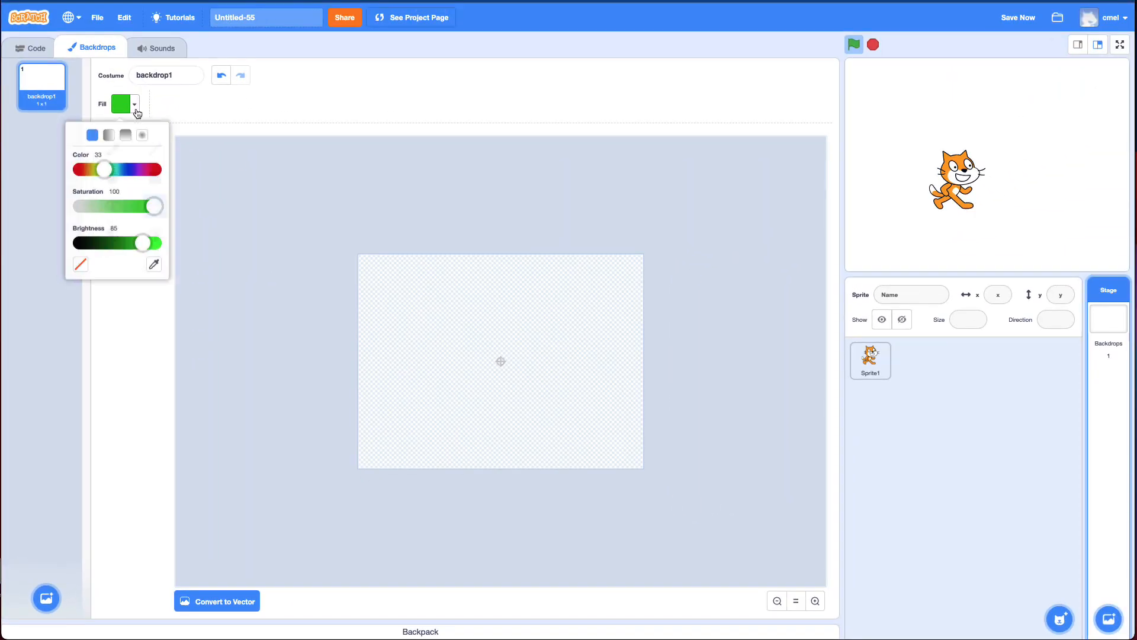
drag(142, 242, 76, 243)
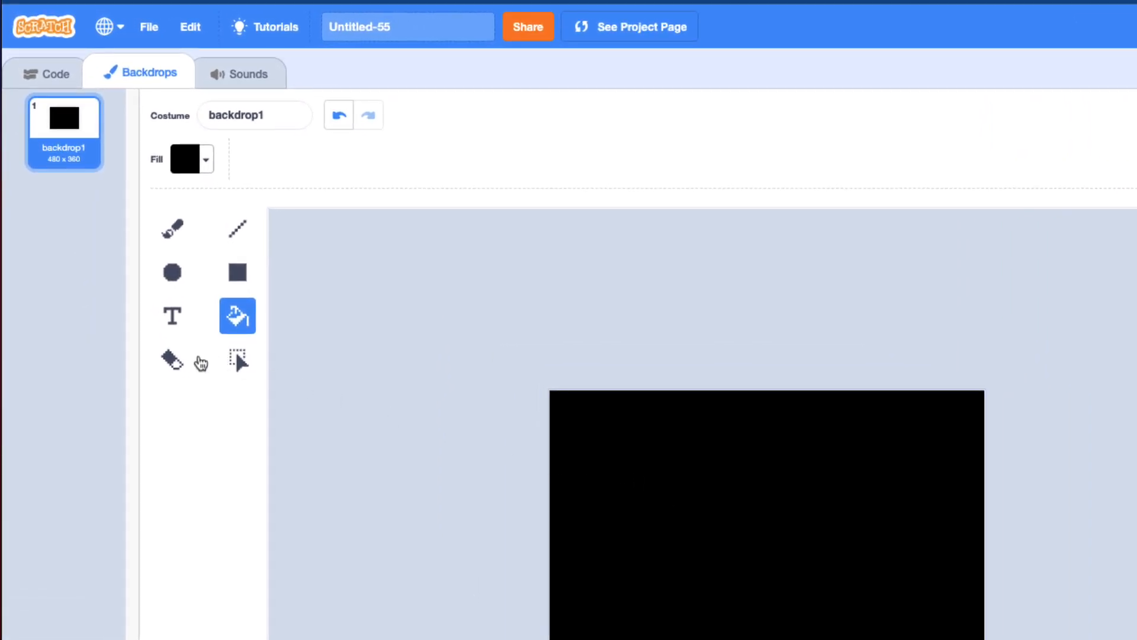
Erase a wavy path through the black from the left edge to the right.
click(172, 359)
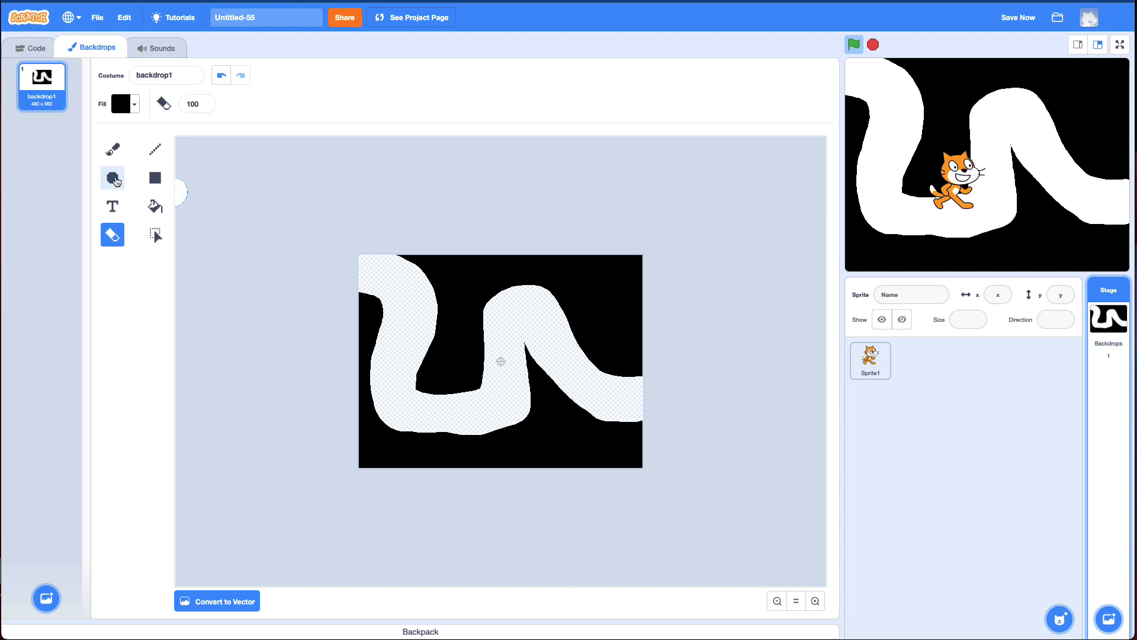
Draw a small green circle at the path's right end, then select Sprite1.
click(120, 104)
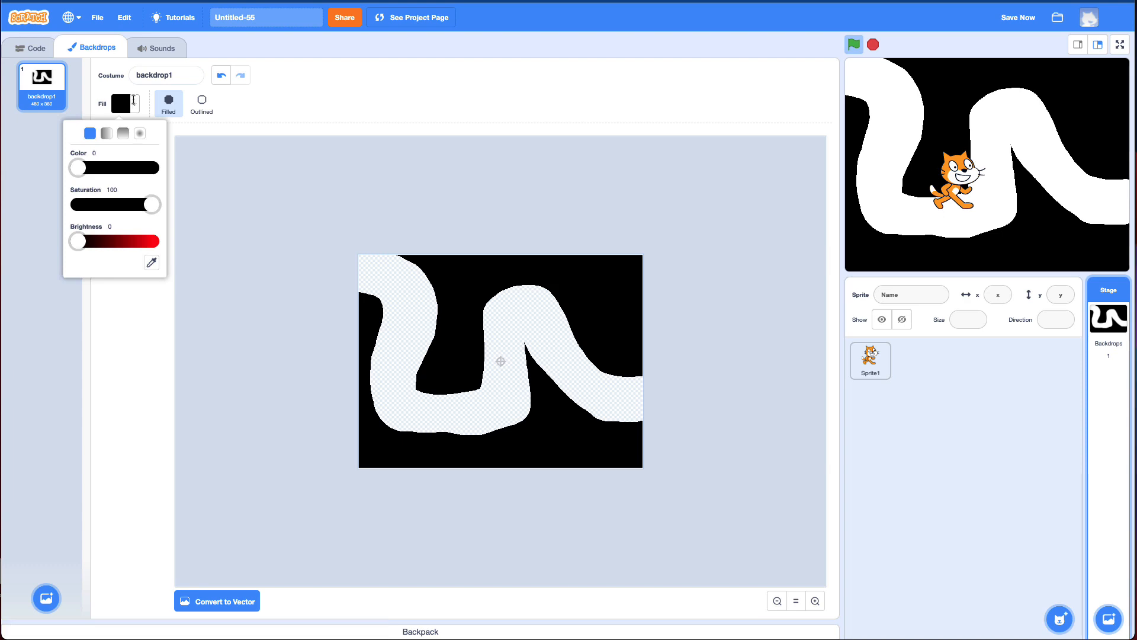
drag(75, 241, 152, 241)
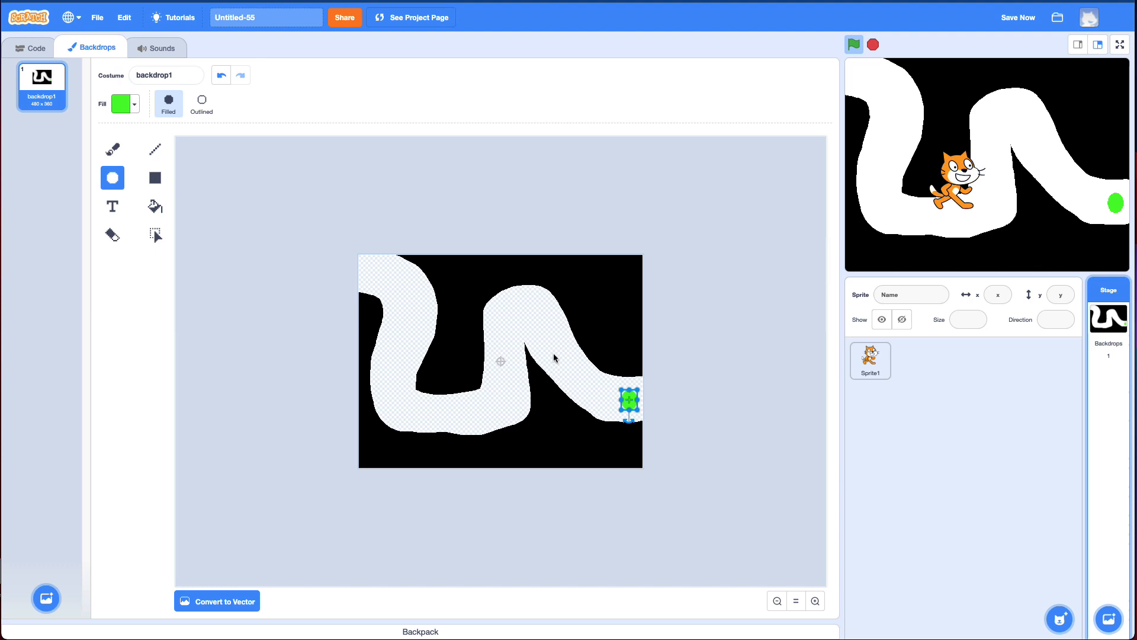
mouse_move(32, 48)
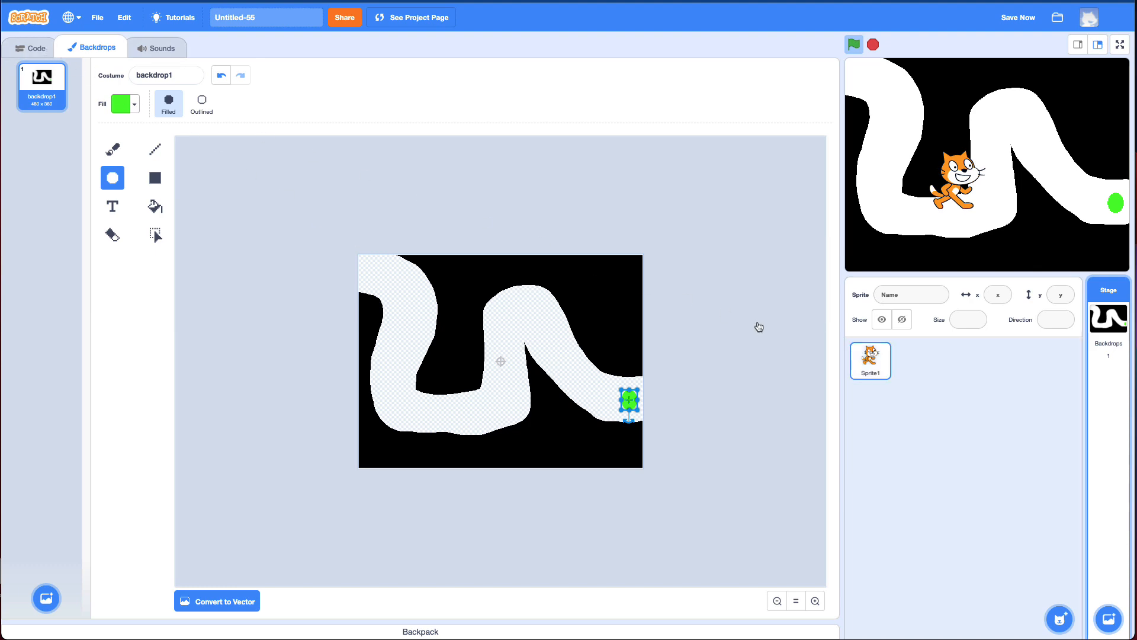
click(870, 360)
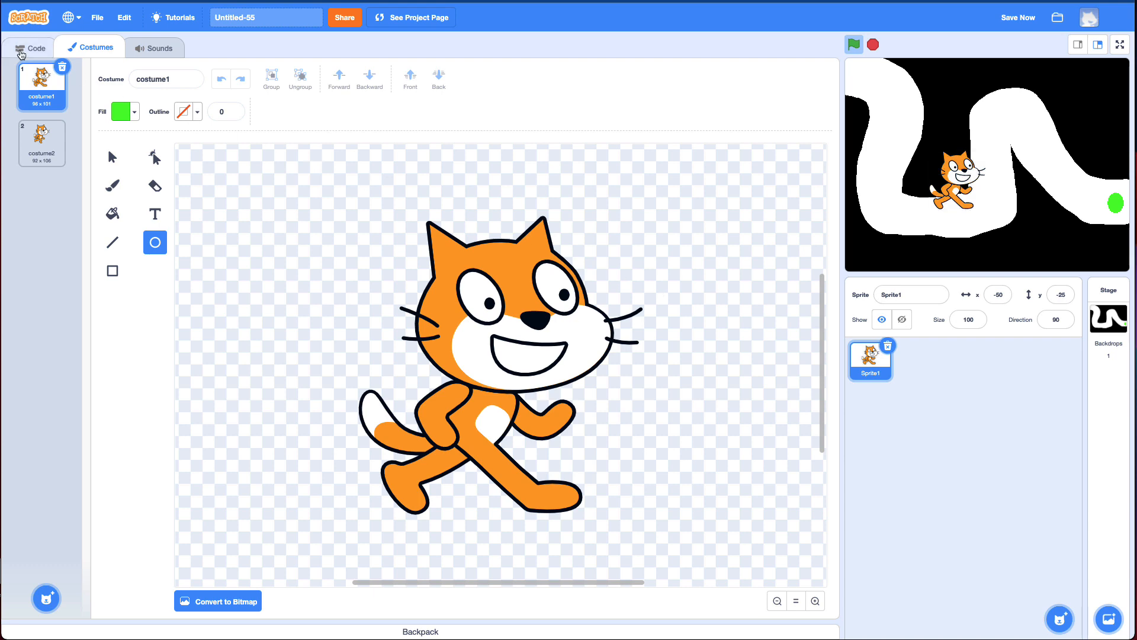
Set Sprite1's size to 30 from the Code tab.
click(35, 48)
text(20)
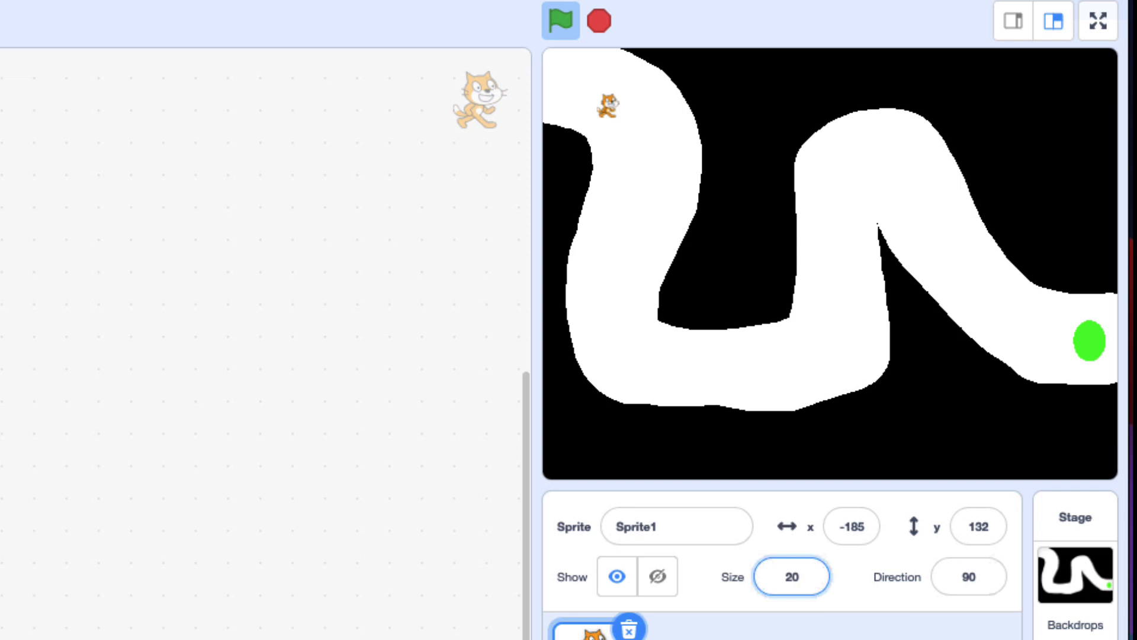
triple_click(791, 576)
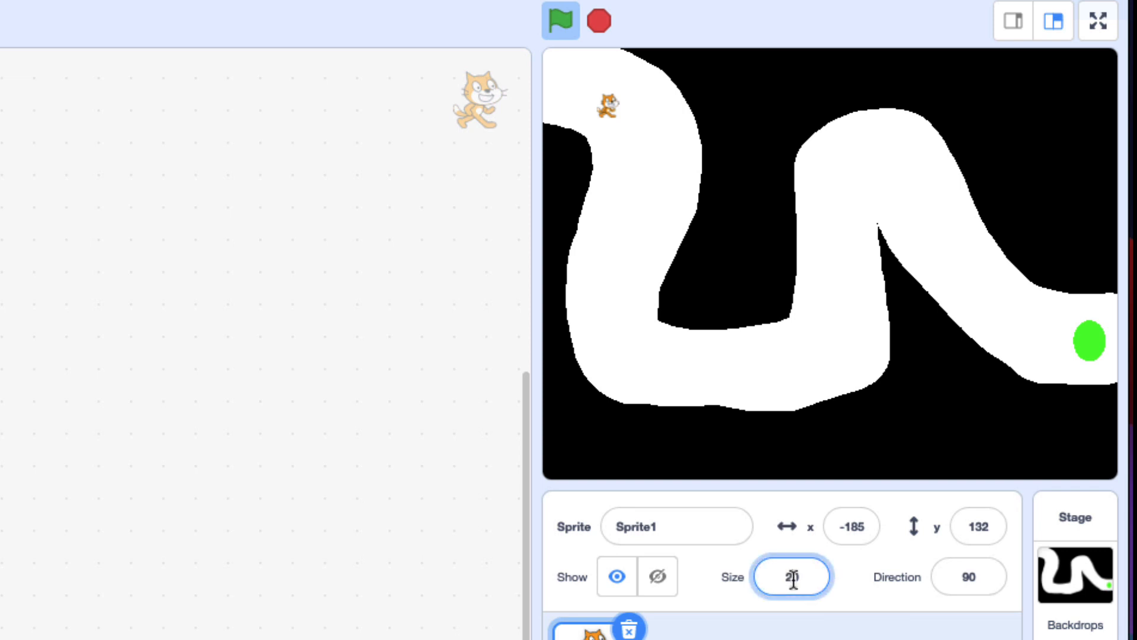
text(230)
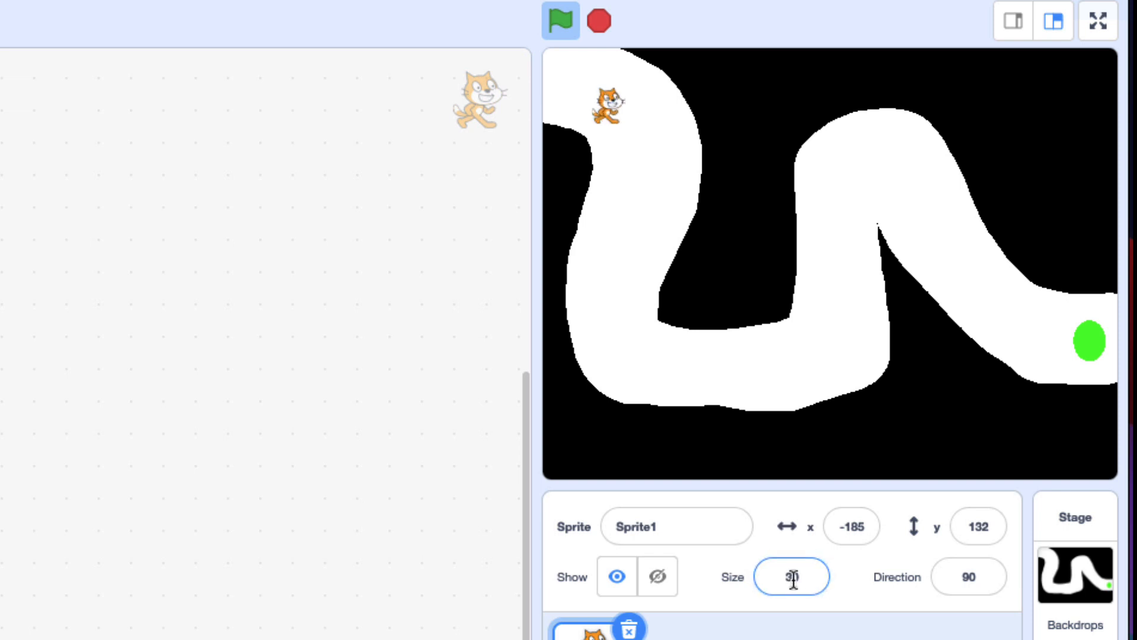
click(559, 20)
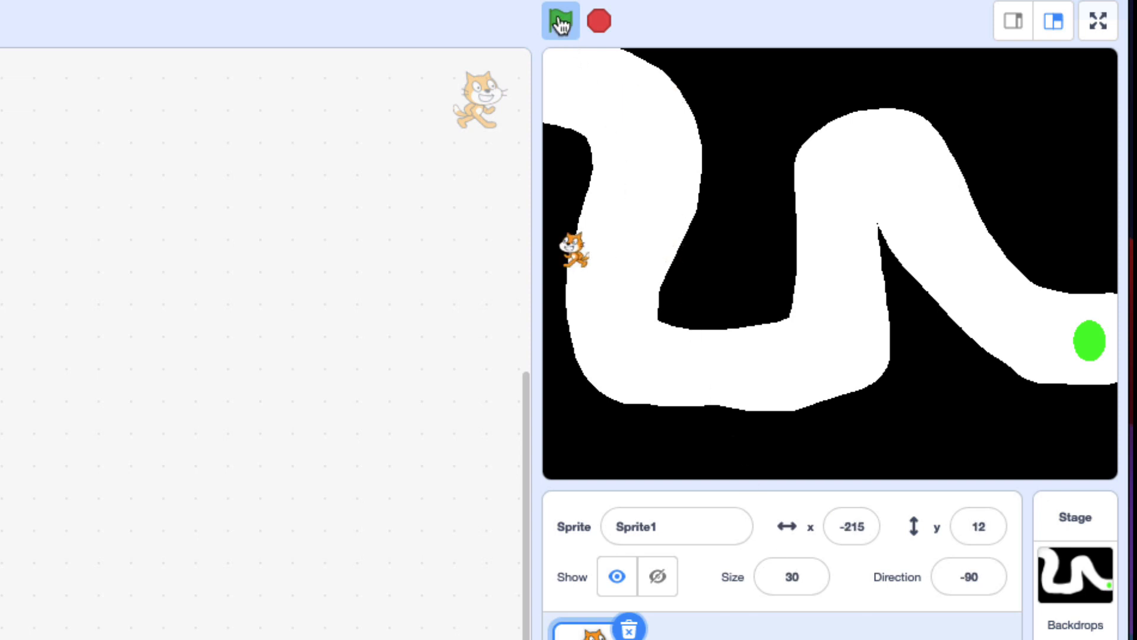
Test-drive the smaller cat with the green flag, then stop the game.
click(560, 20)
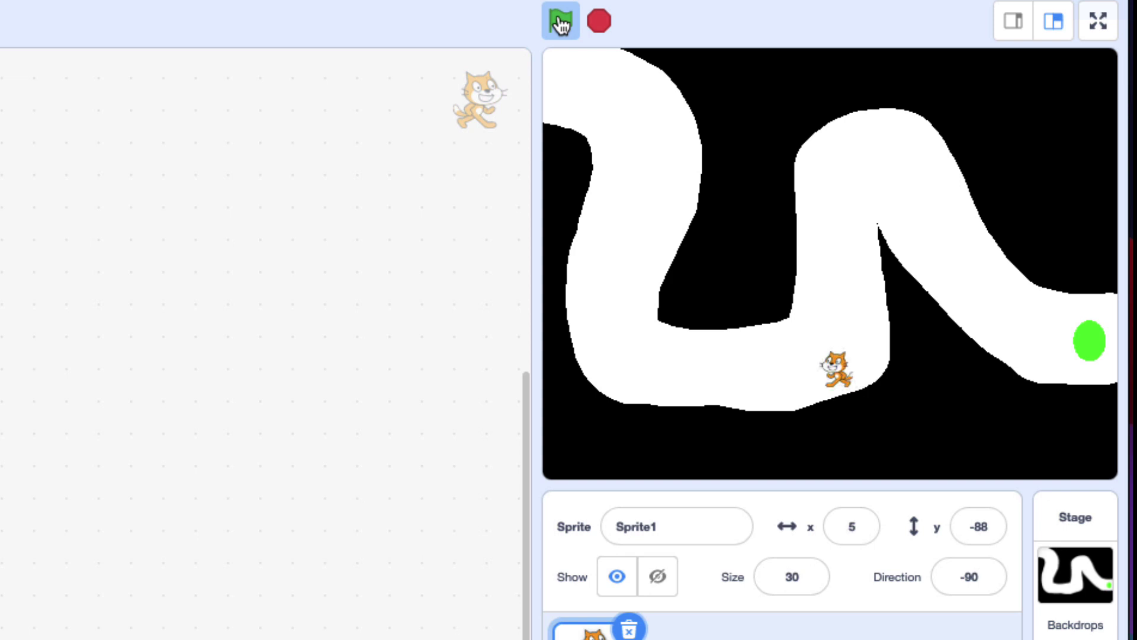
click(559, 20)
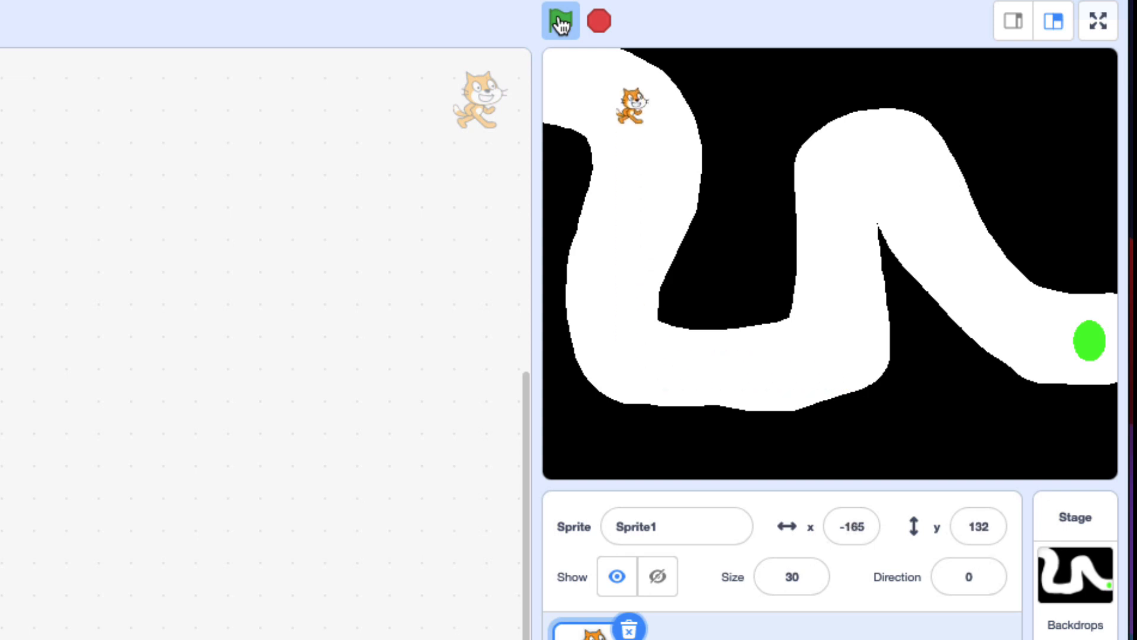
click(599, 20)
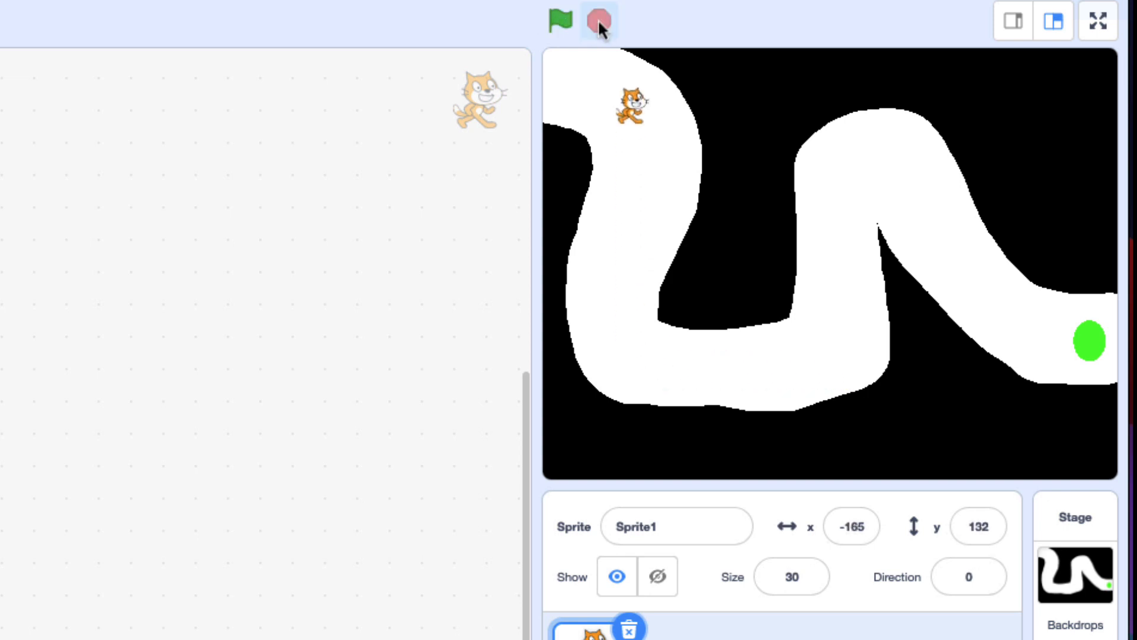
click(598, 20)
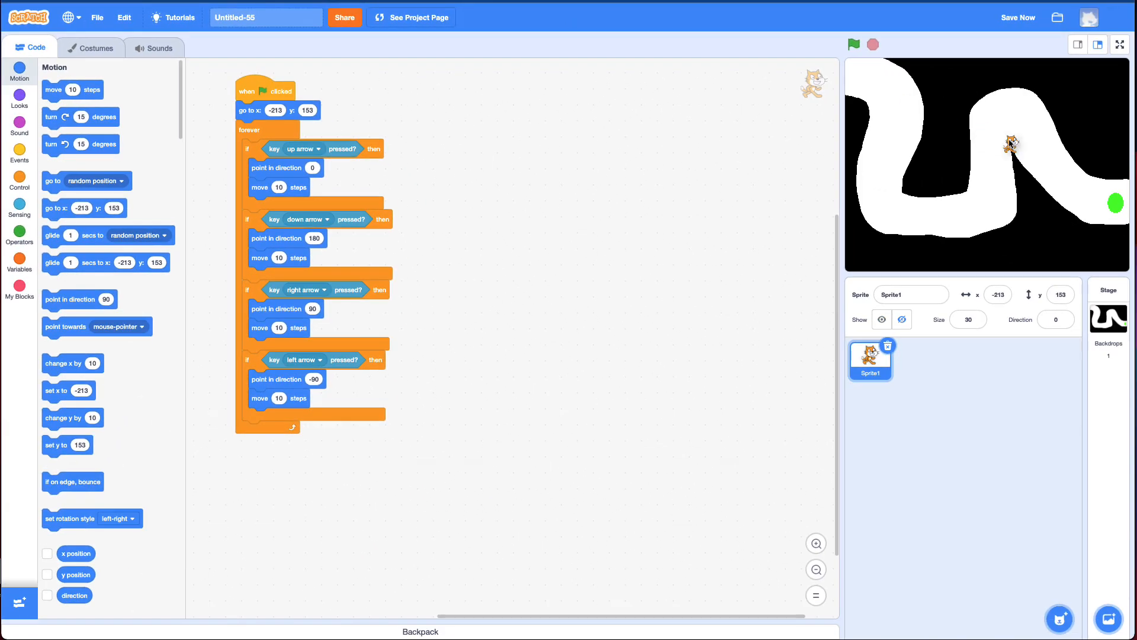
Run the game with the green flag to test the arrow keys.
click(853, 44)
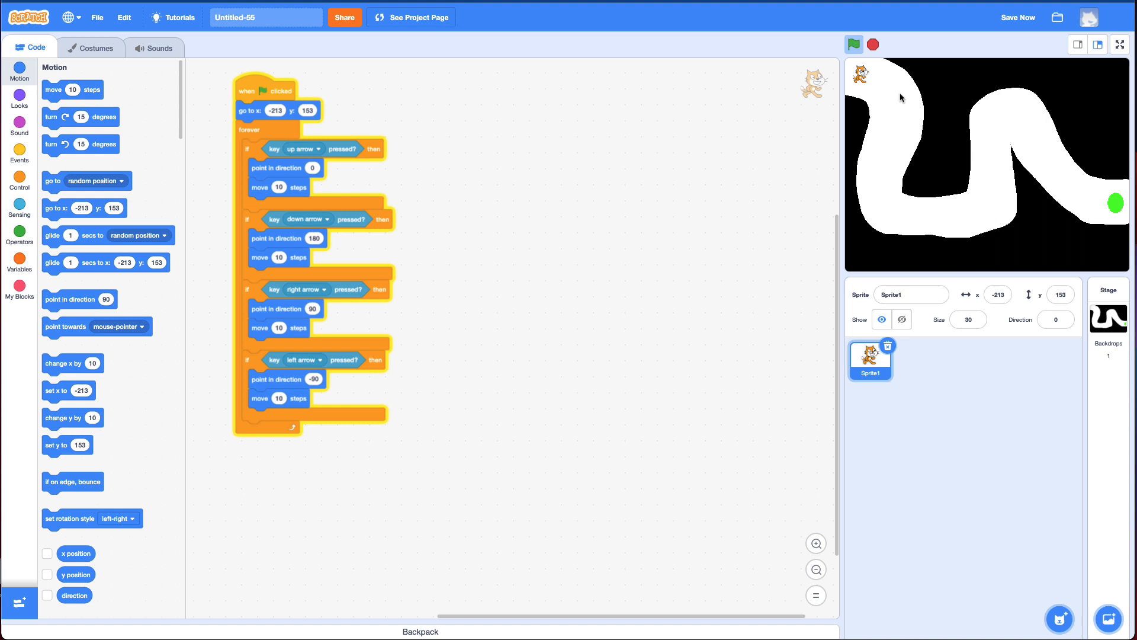
mouse_move(888, 73)
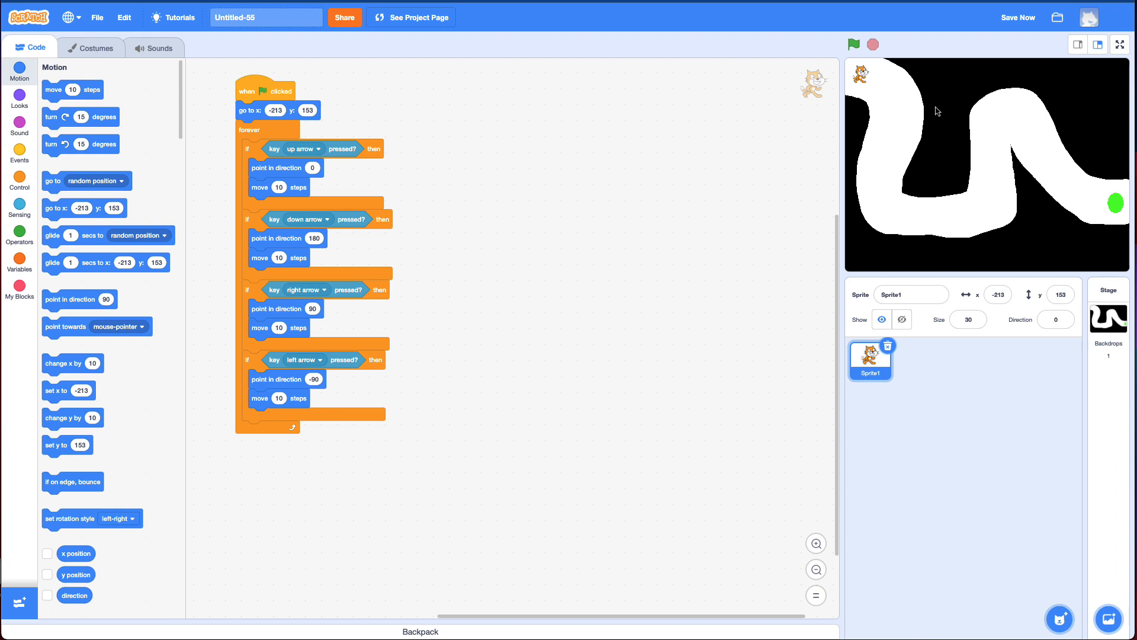
Add an 'if touching color' block to the loop, eyedropping black from the stage.
click(19, 177)
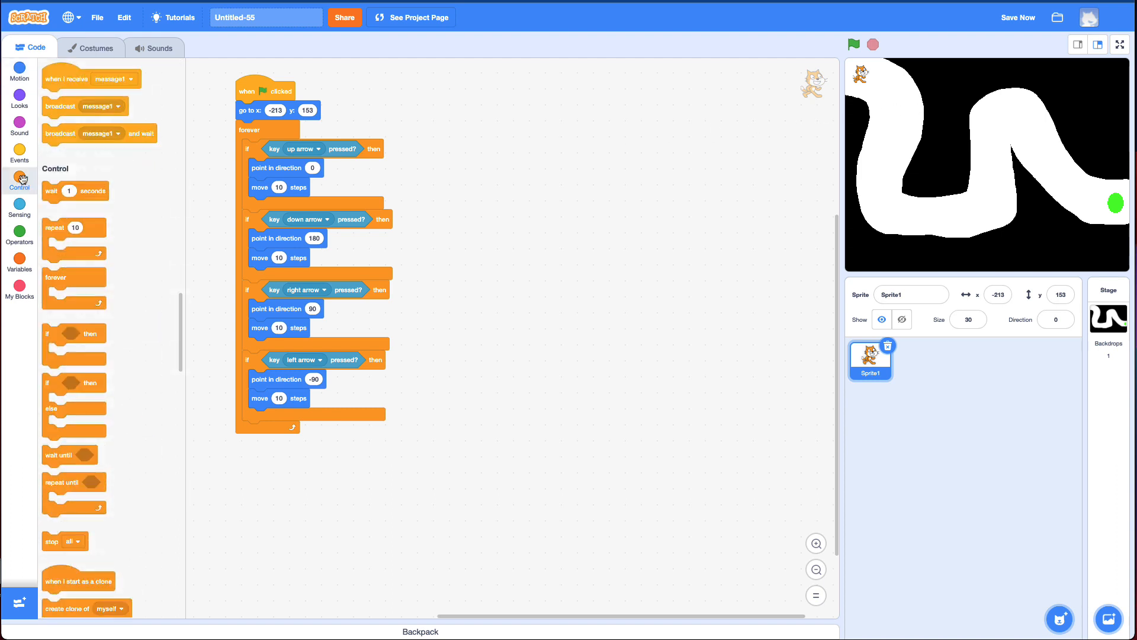
scroll(down, 3)
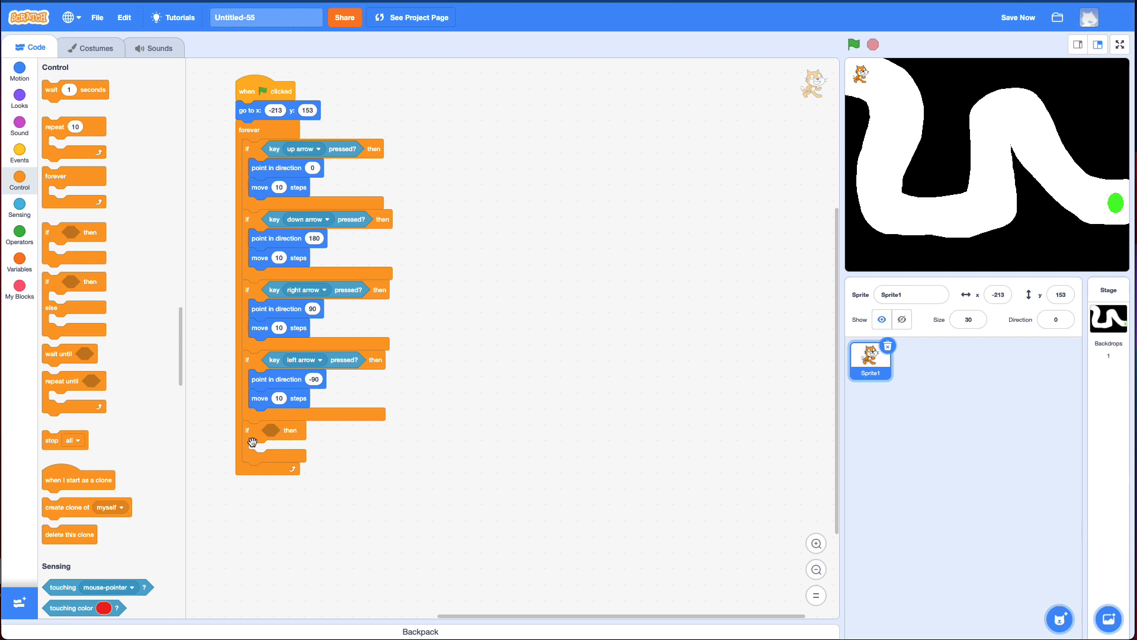
mouse_move(233, 301)
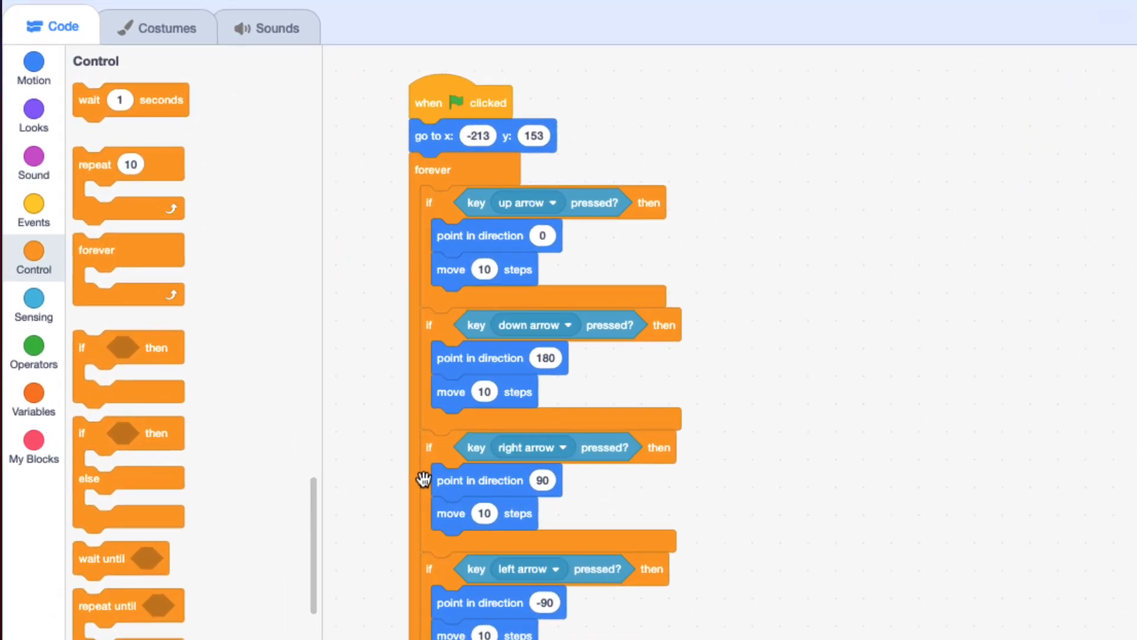
mouse_move(33, 317)
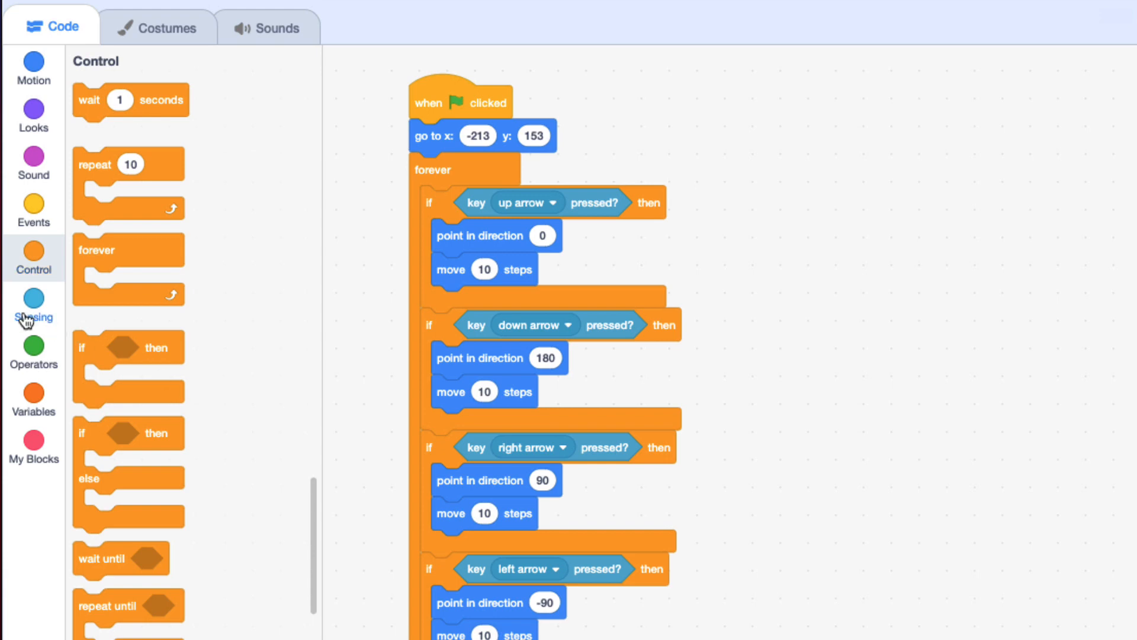
click(33, 304)
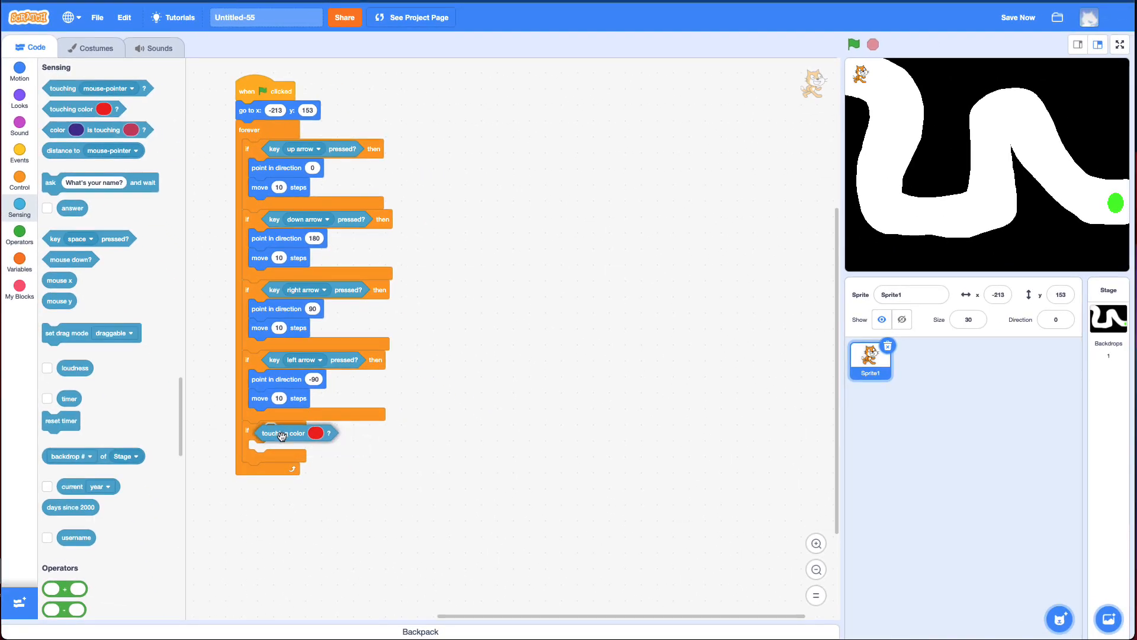
click(314, 433)
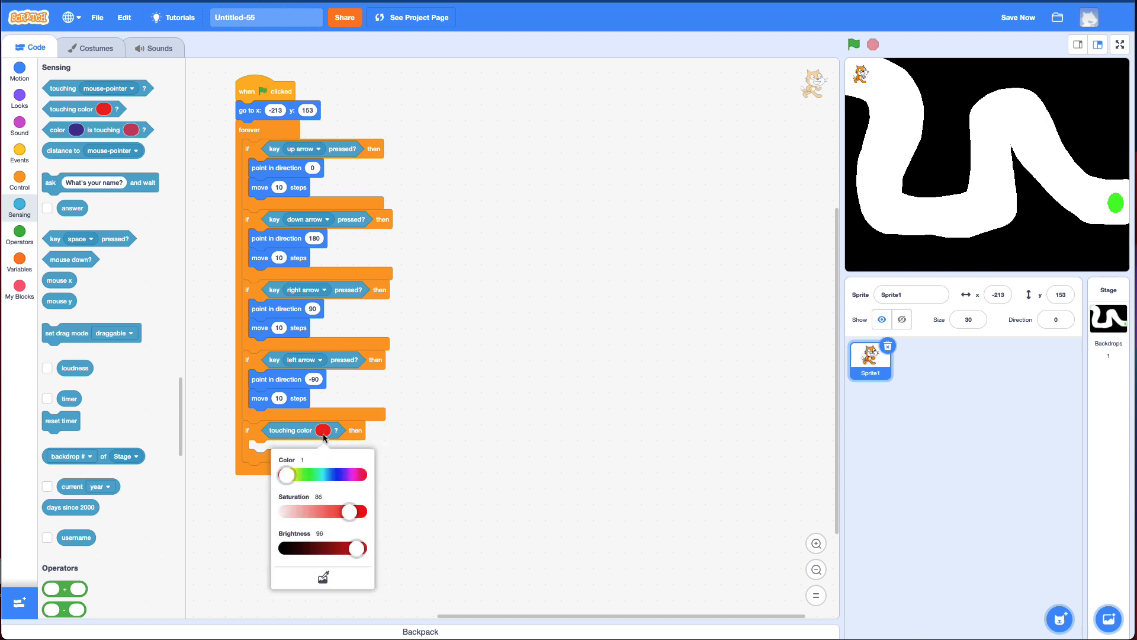
click(323, 577)
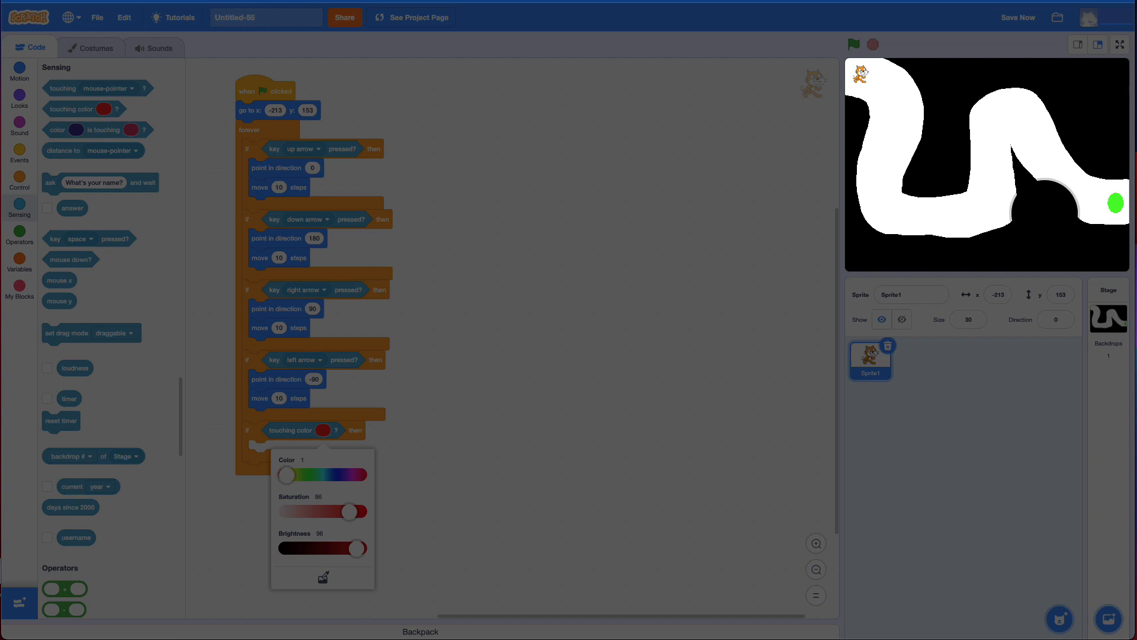
click(323, 576)
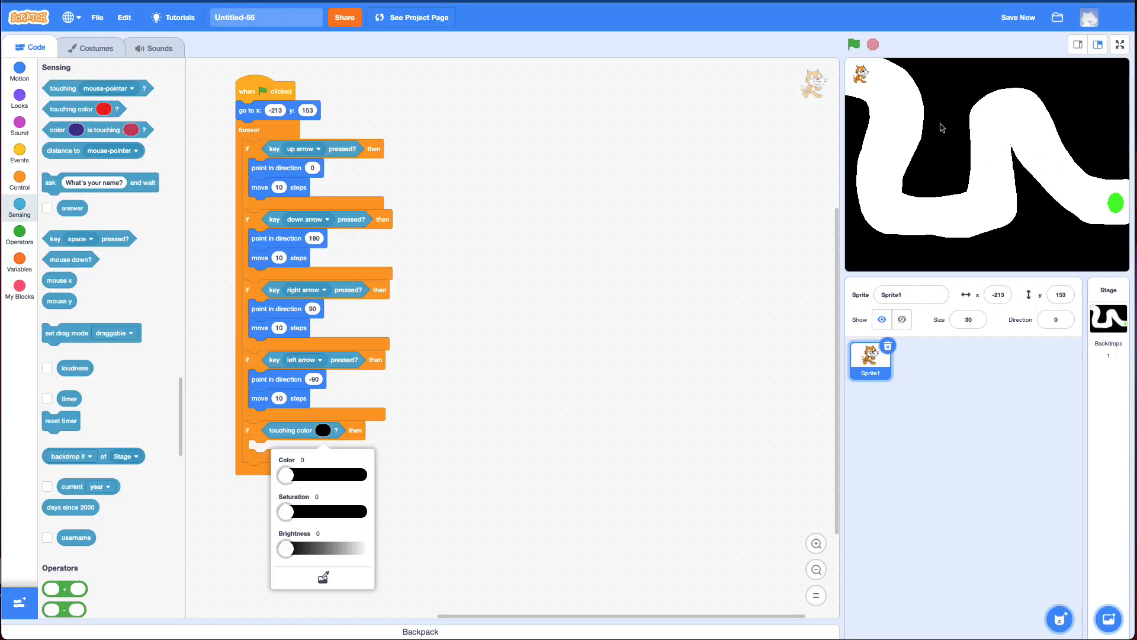
click(468, 467)
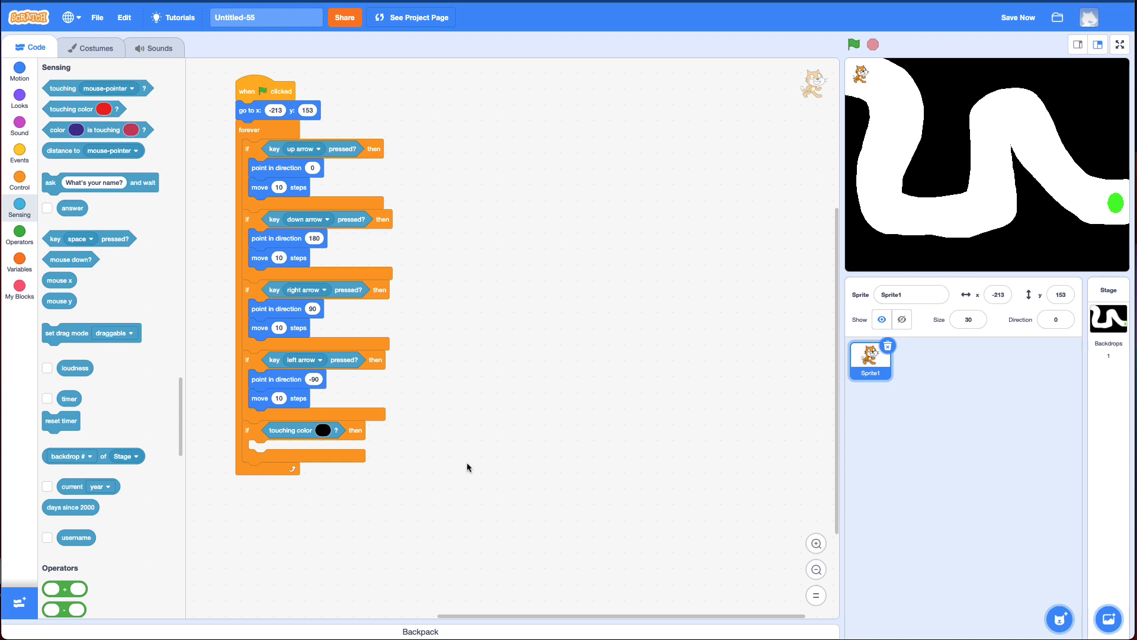
mouse_move(259, 117)
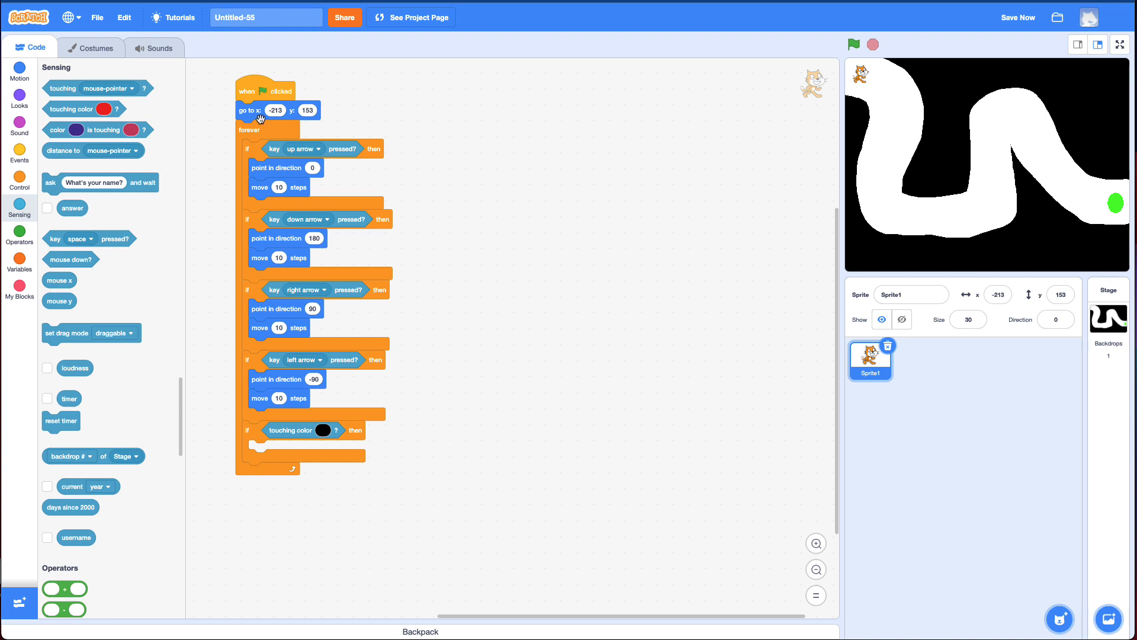
Put 'go to x: -213 y: 153' inside the black check and run a test.
click(19, 68)
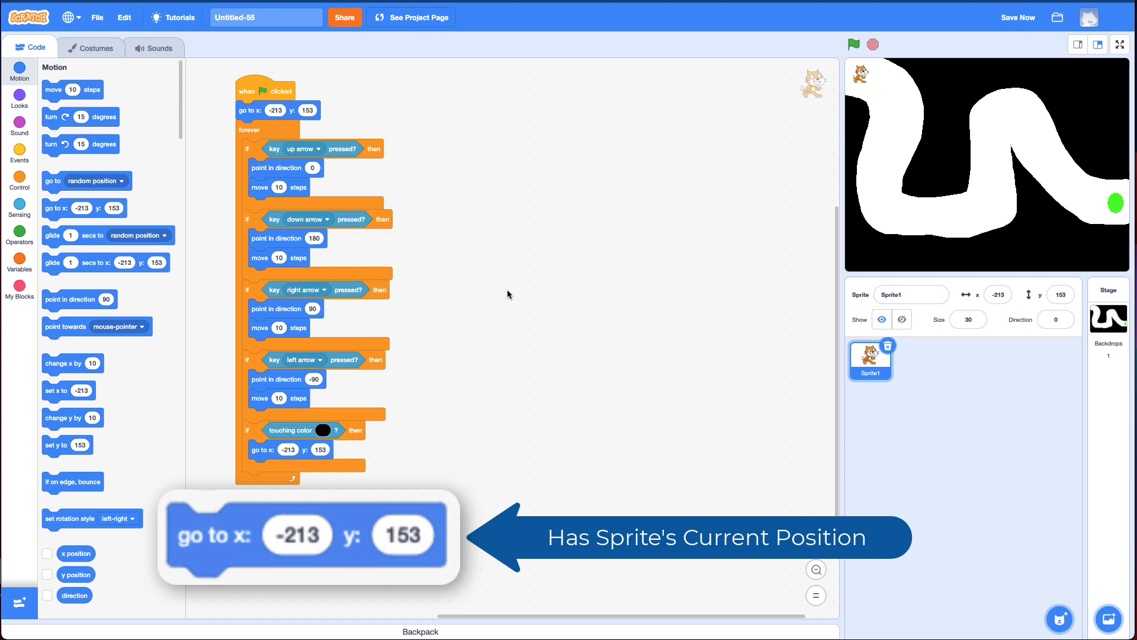
click(854, 44)
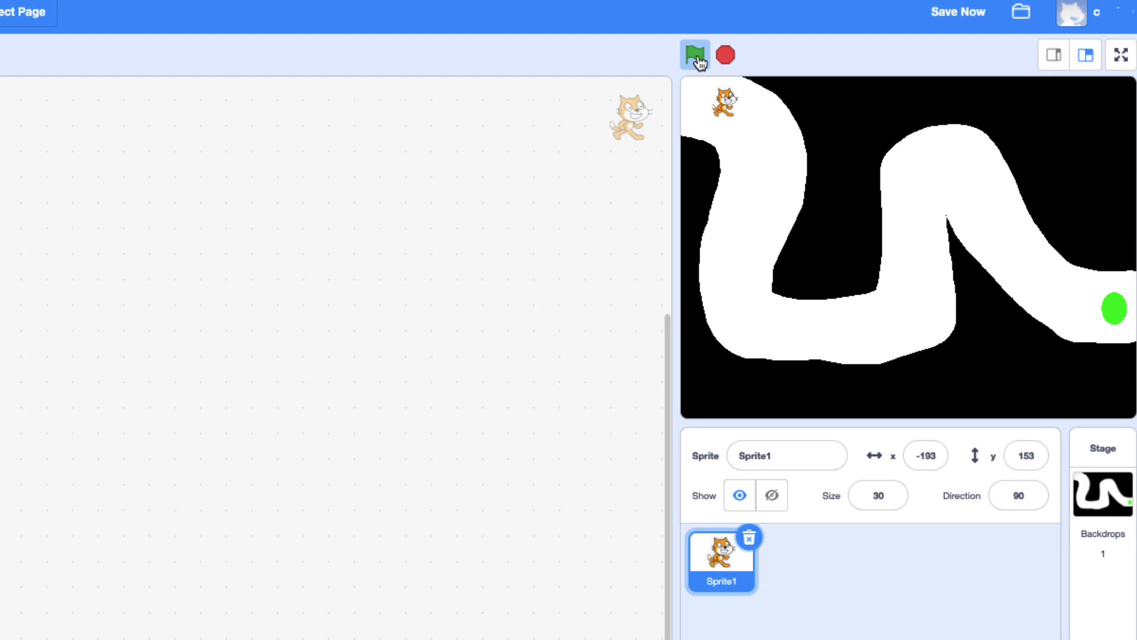
click(694, 54)
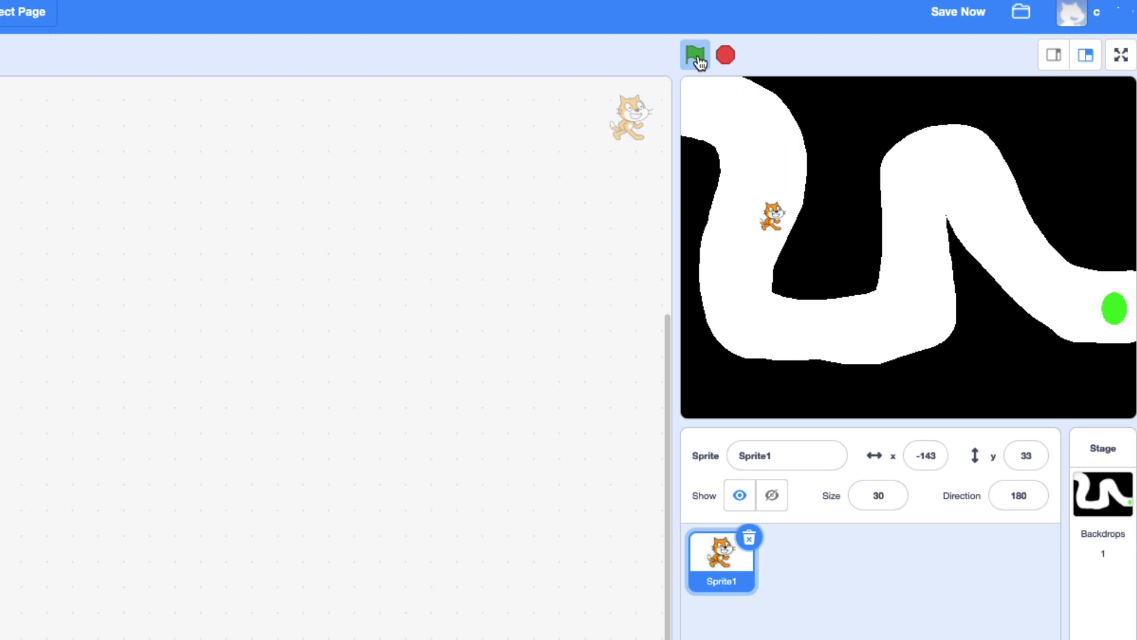
Stop the game and change each 'move 10 steps' block to 'move 5 steps'.
click(694, 54)
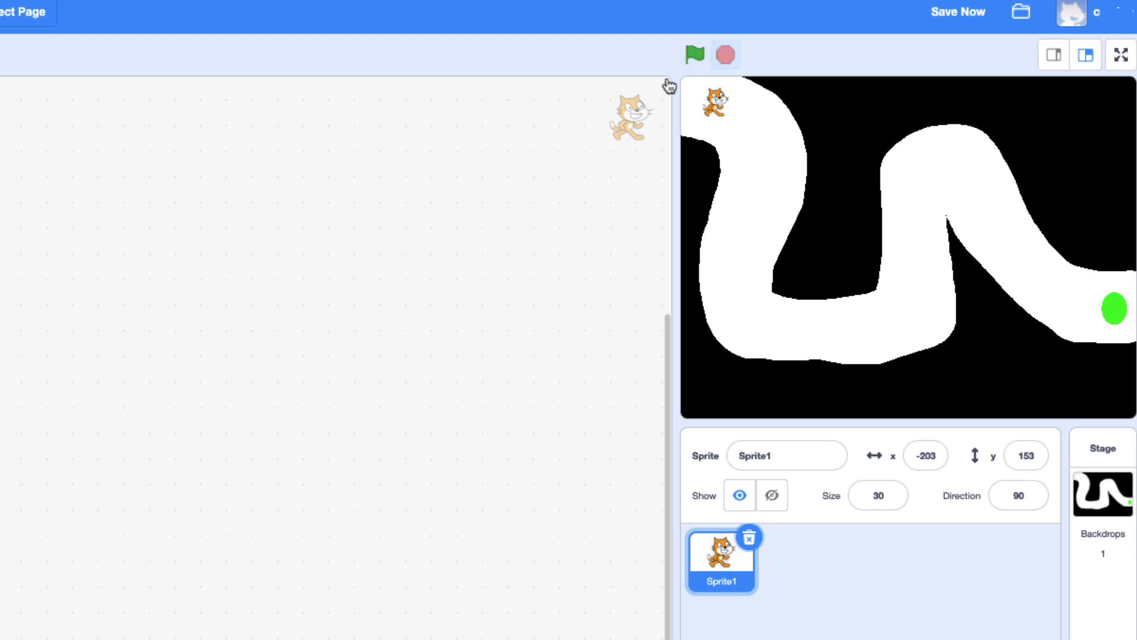
mouse_move(74, 365)
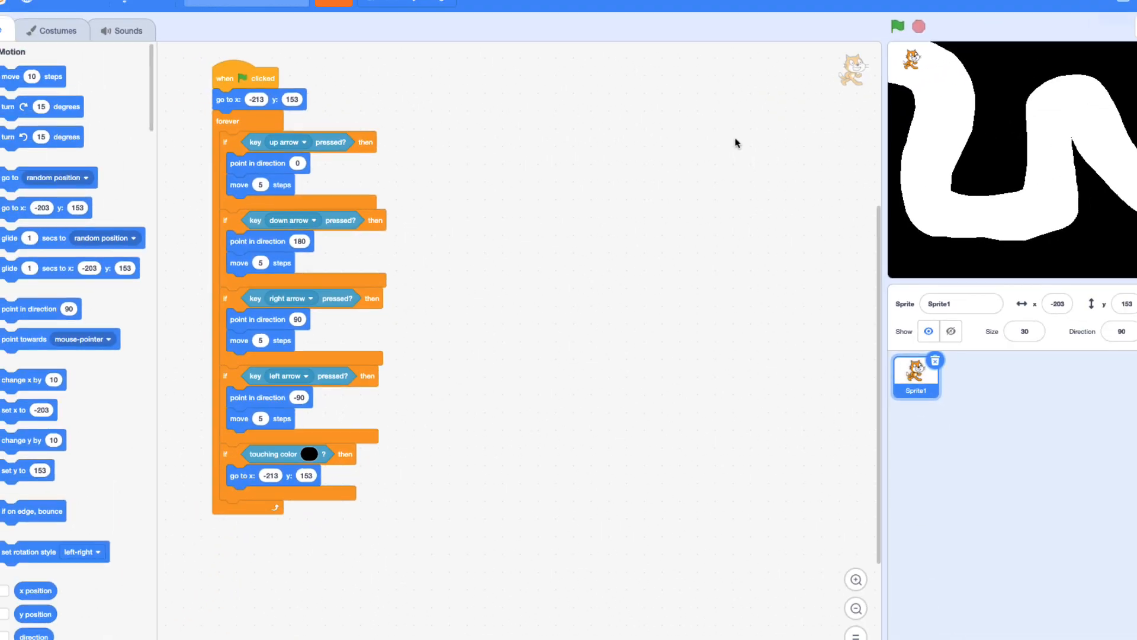
Guide the slower cat to the green circle, then add an empty 'if' block.
click(853, 44)
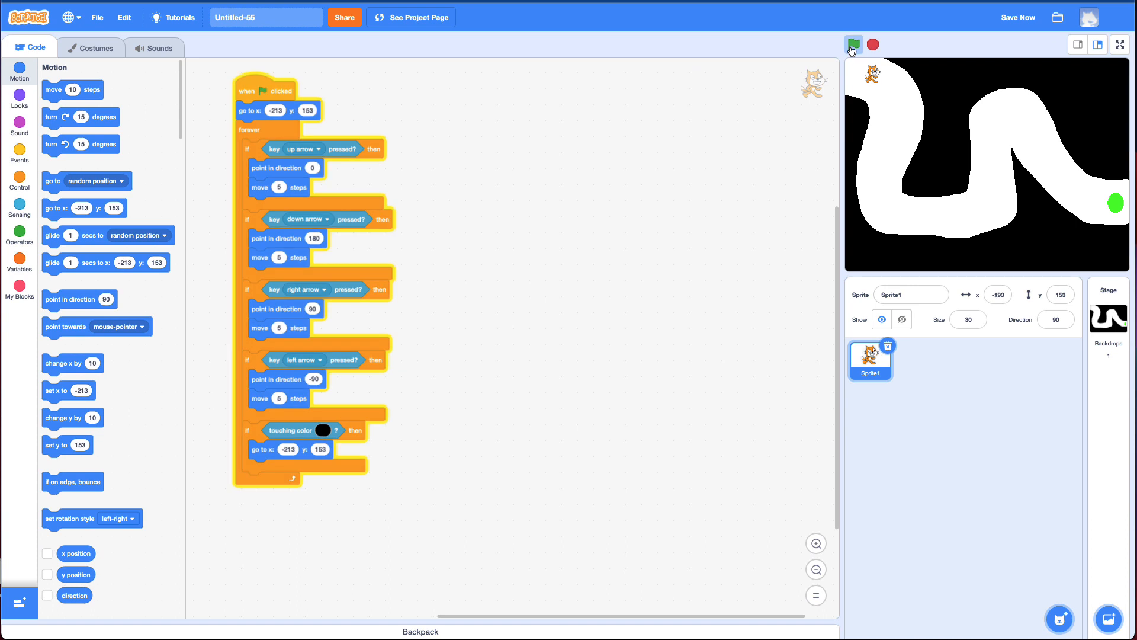
click(852, 44)
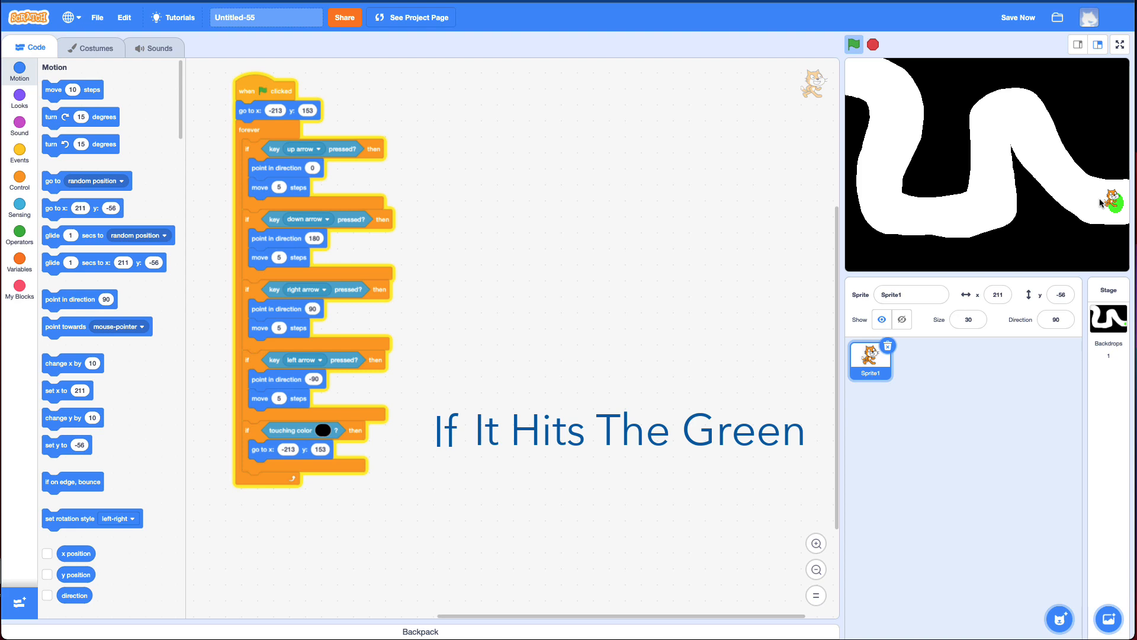
mouse_move(916, 71)
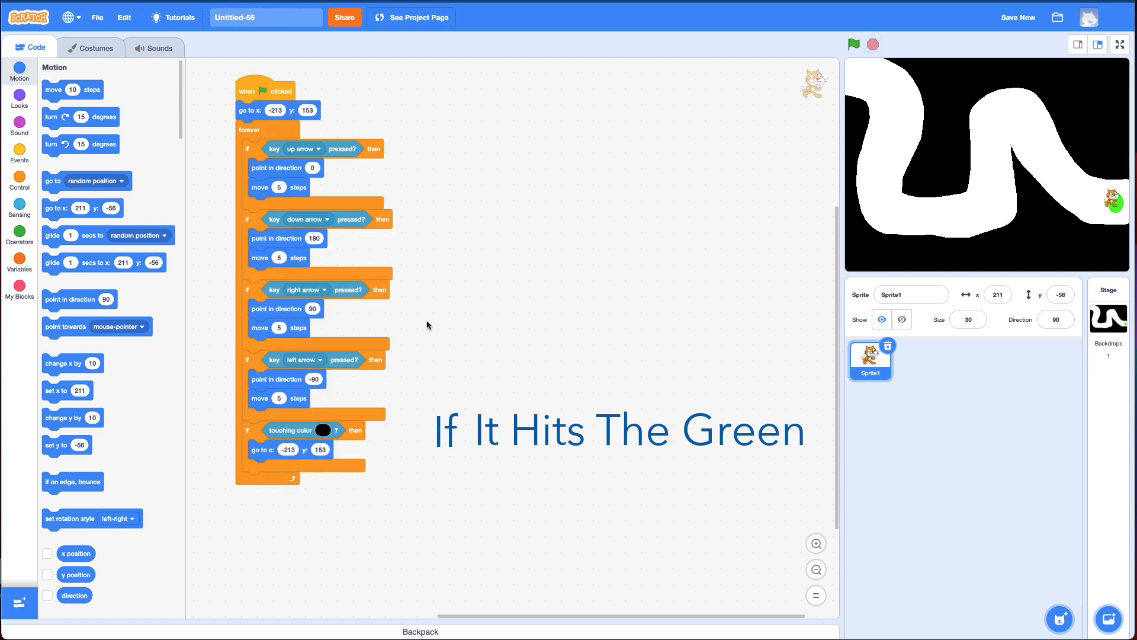
click(19, 181)
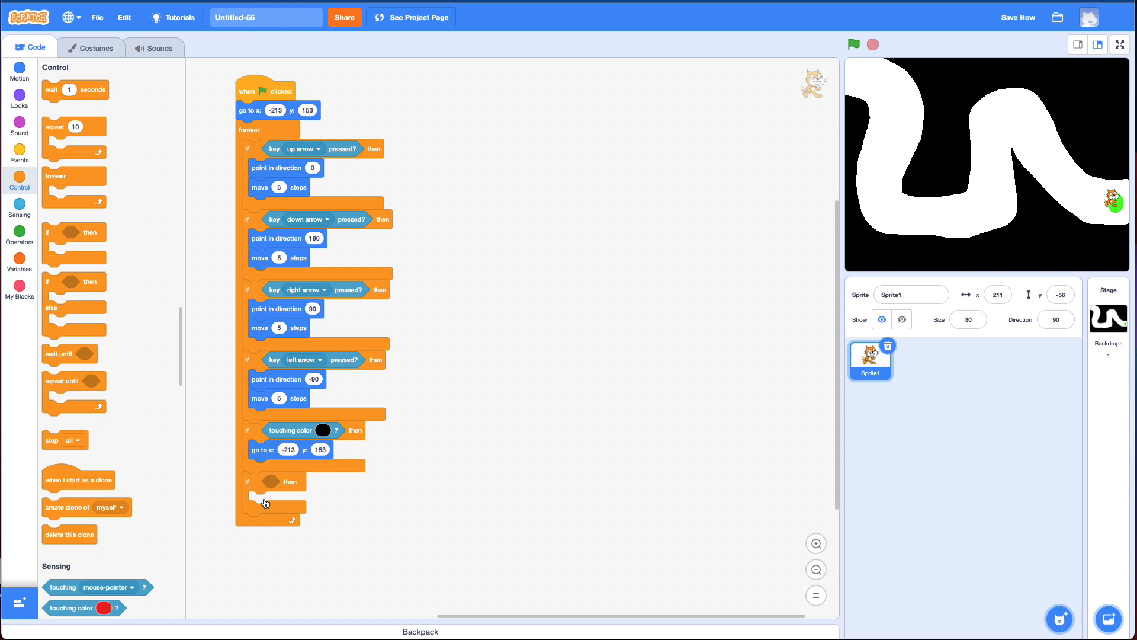
mouse_move(68, 256)
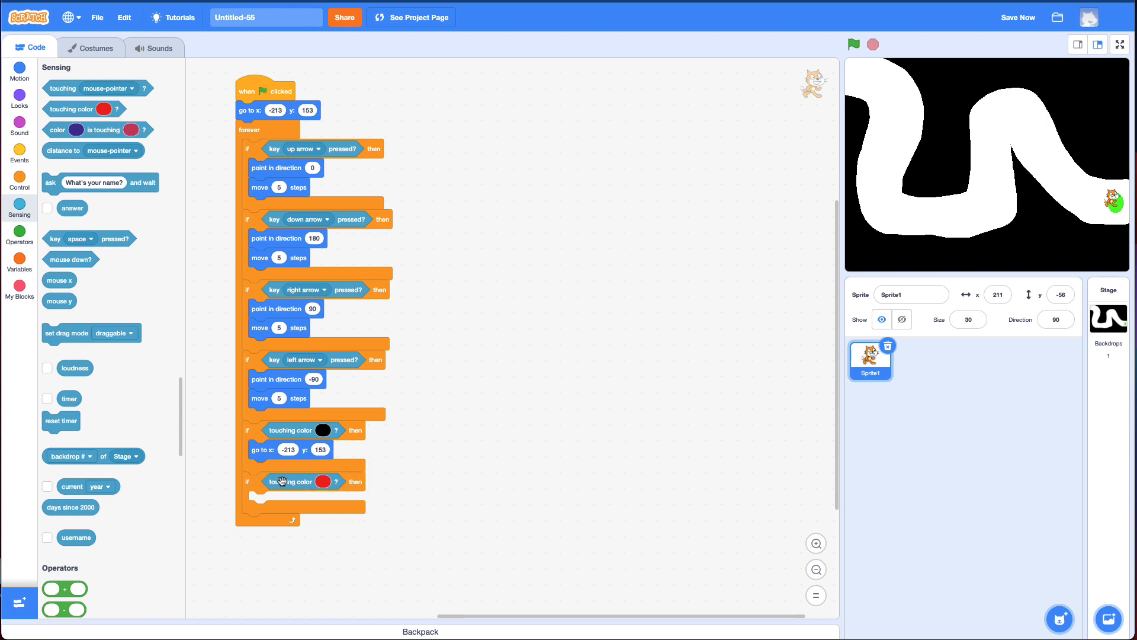
Set the new touching-colour condition to the green goal colour sampled from the stage.
click(324, 481)
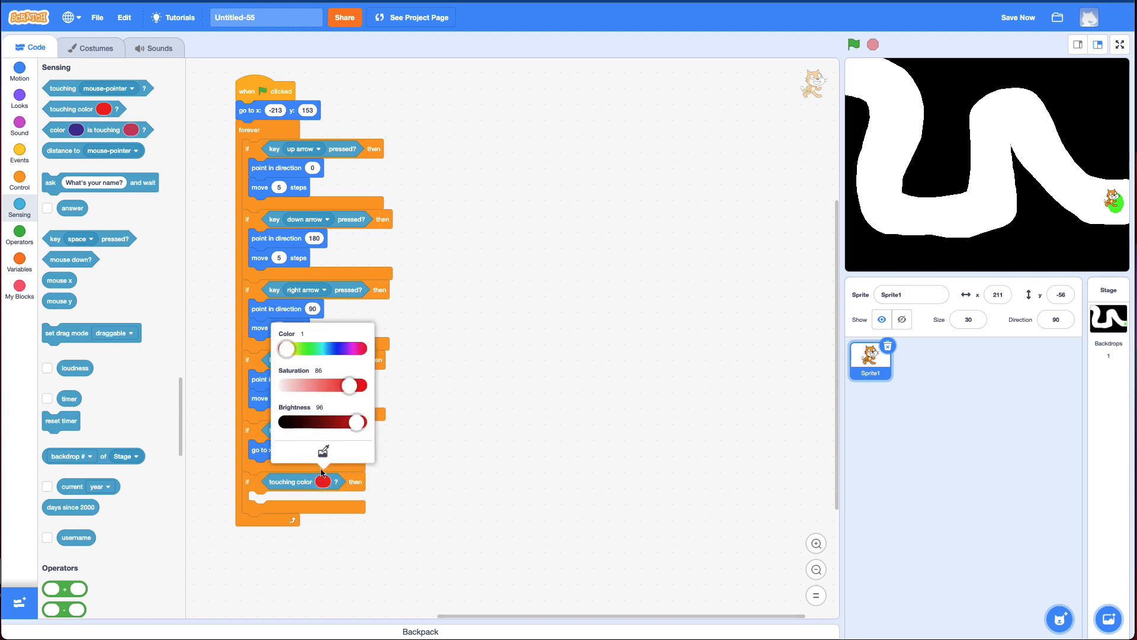
click(323, 450)
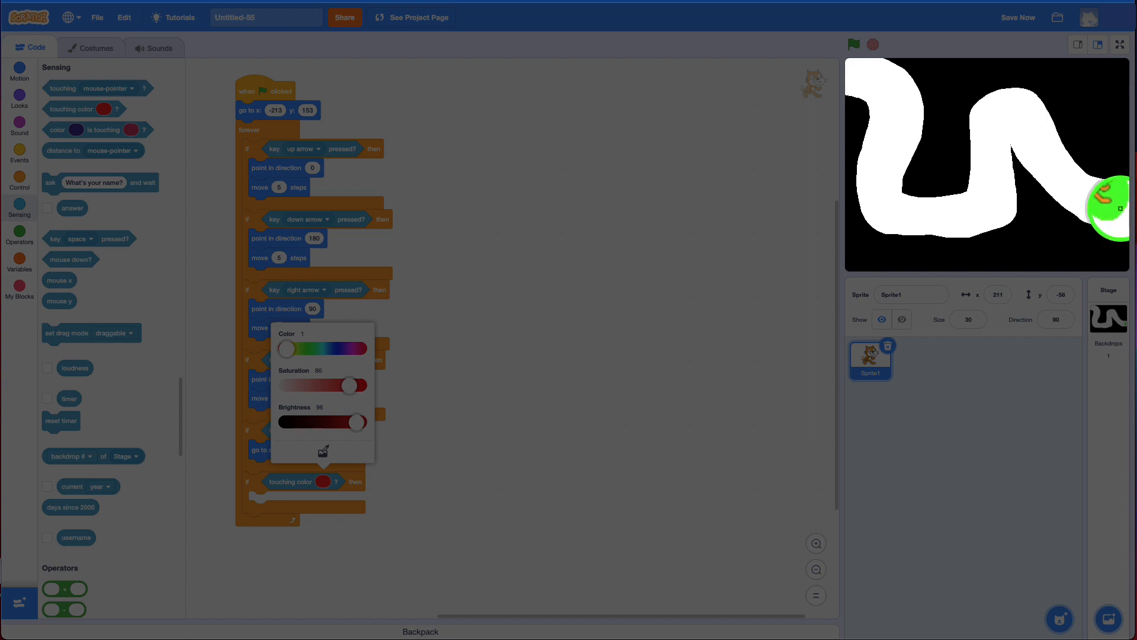
click(18, 97)
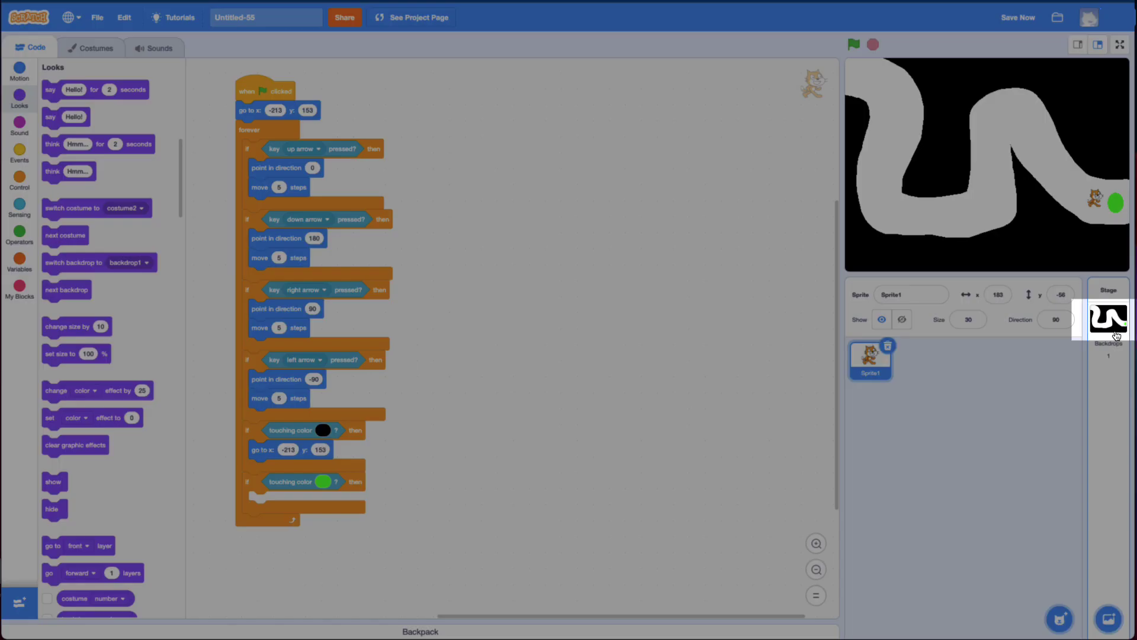
click(1109, 320)
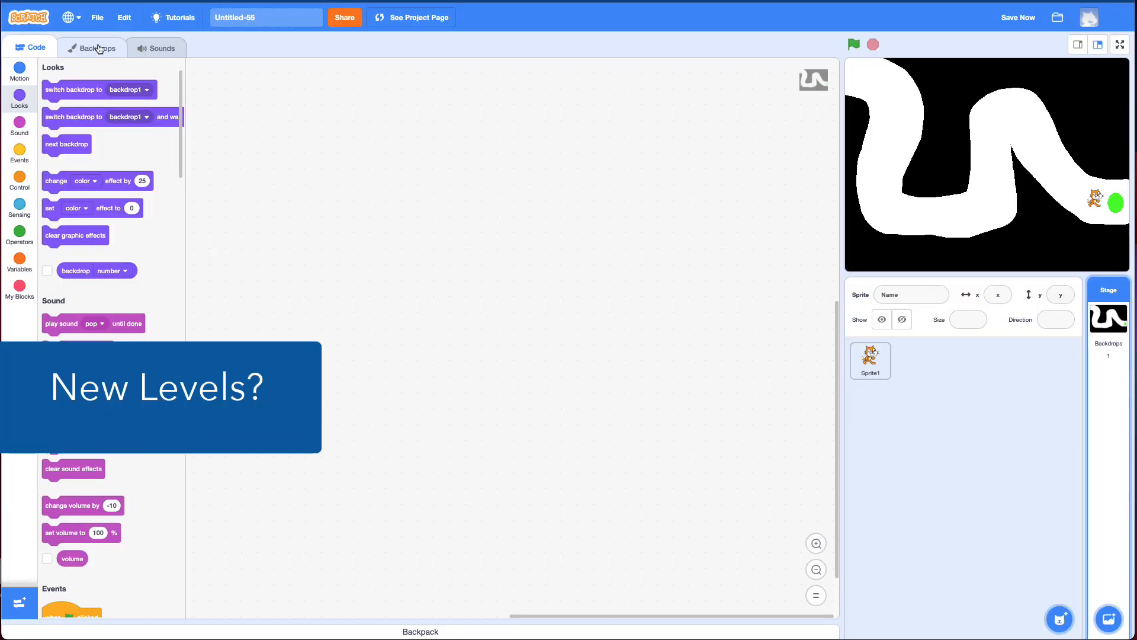
Add the Party balloon image from the backdrop library as a second backdrop.
click(93, 48)
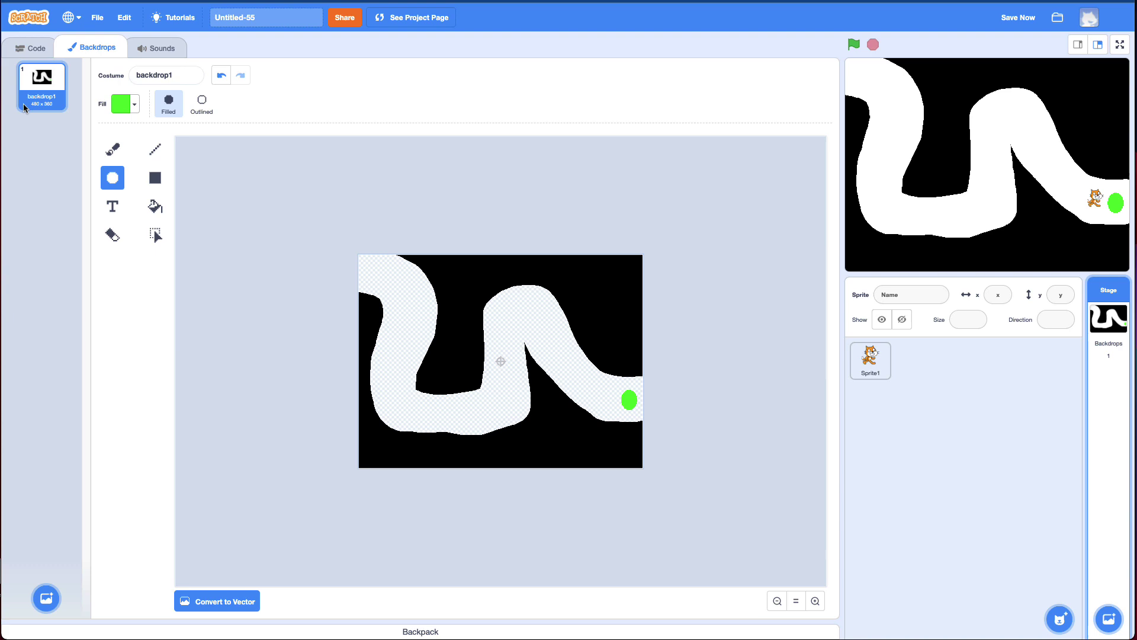
click(46, 598)
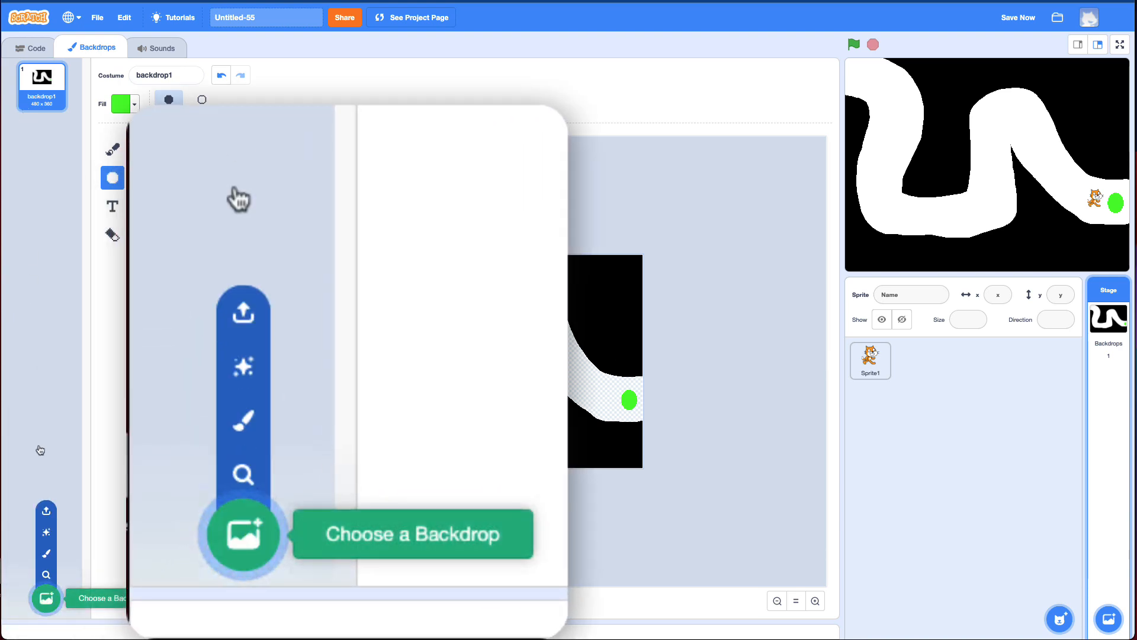
mouse_move(241, 473)
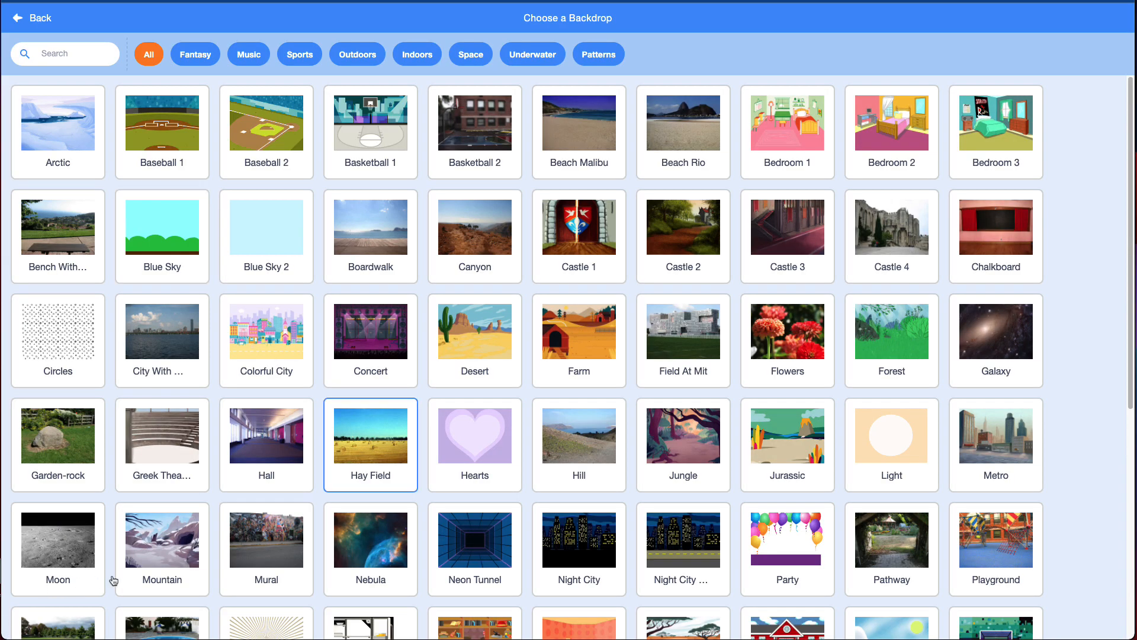
click(786, 539)
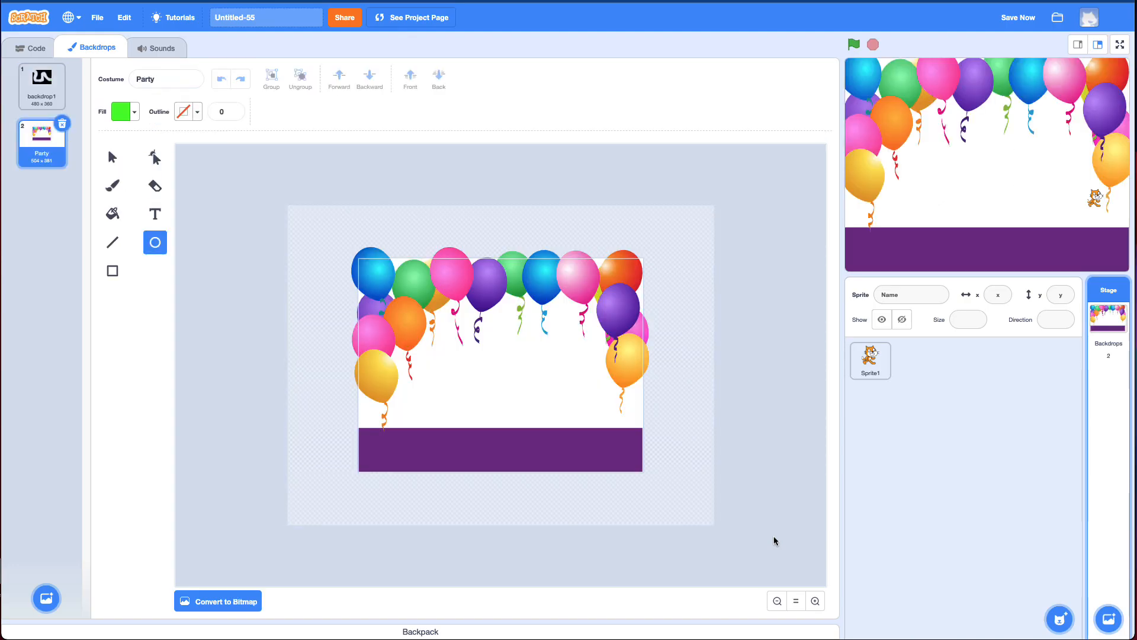
mouse_move(237, 262)
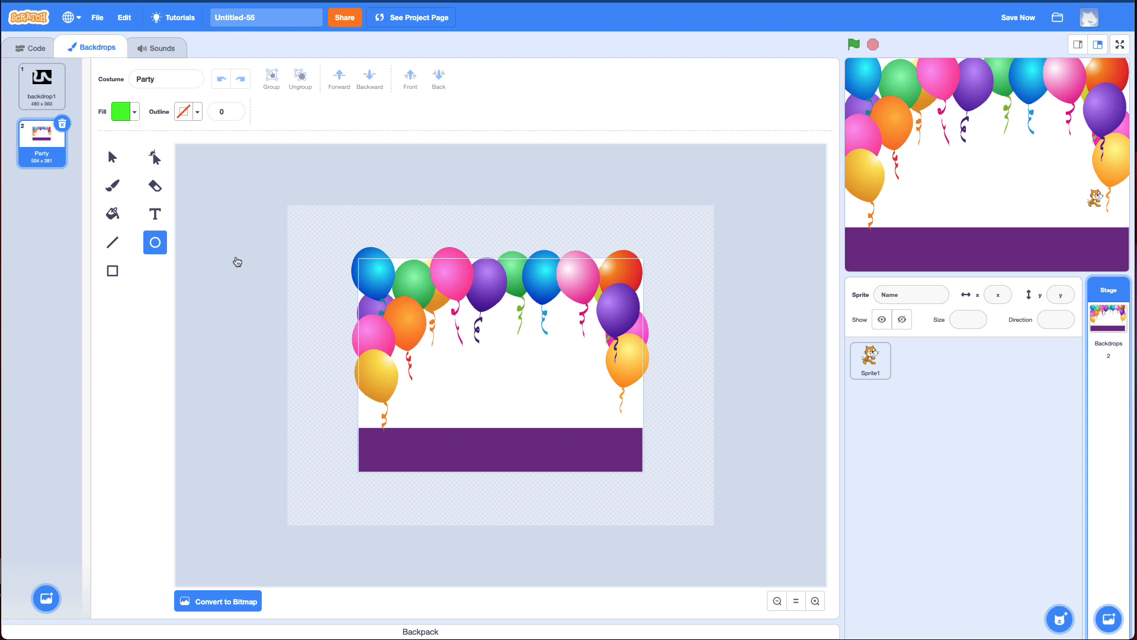
Write a large green 'You Win' title across the Party backdrop, then return to Code.
click(154, 213)
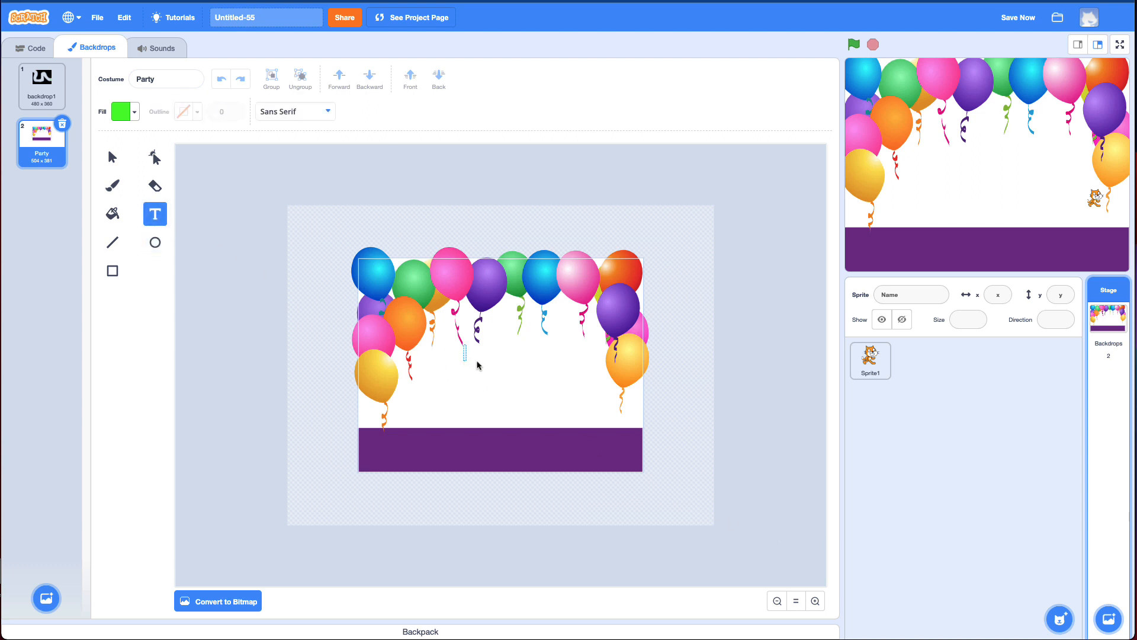
text(You Win)
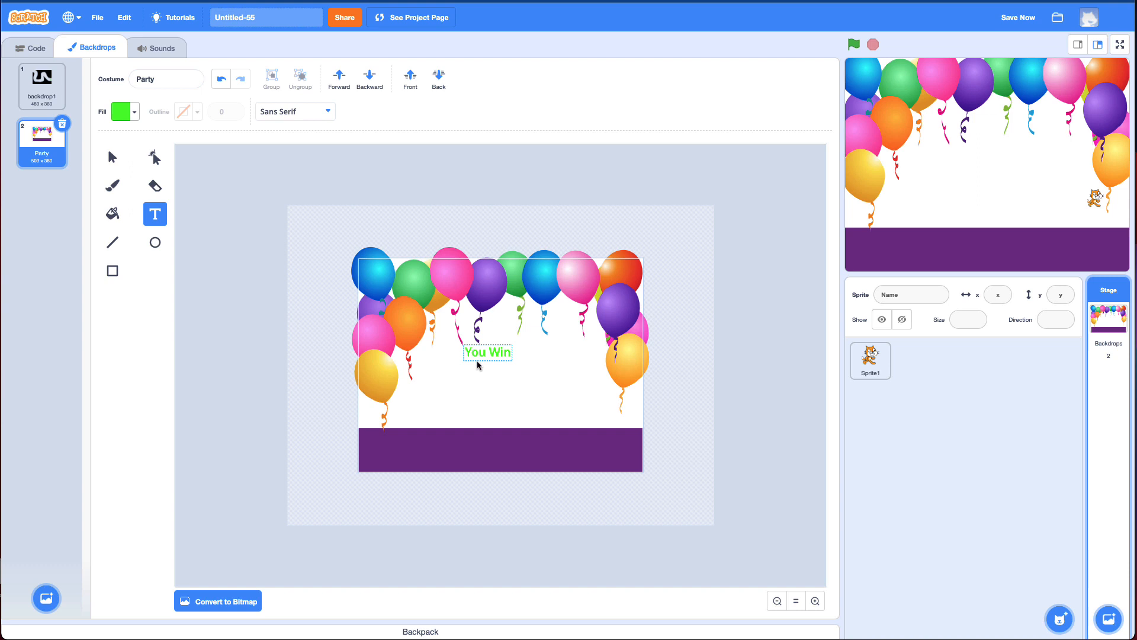
click(112, 156)
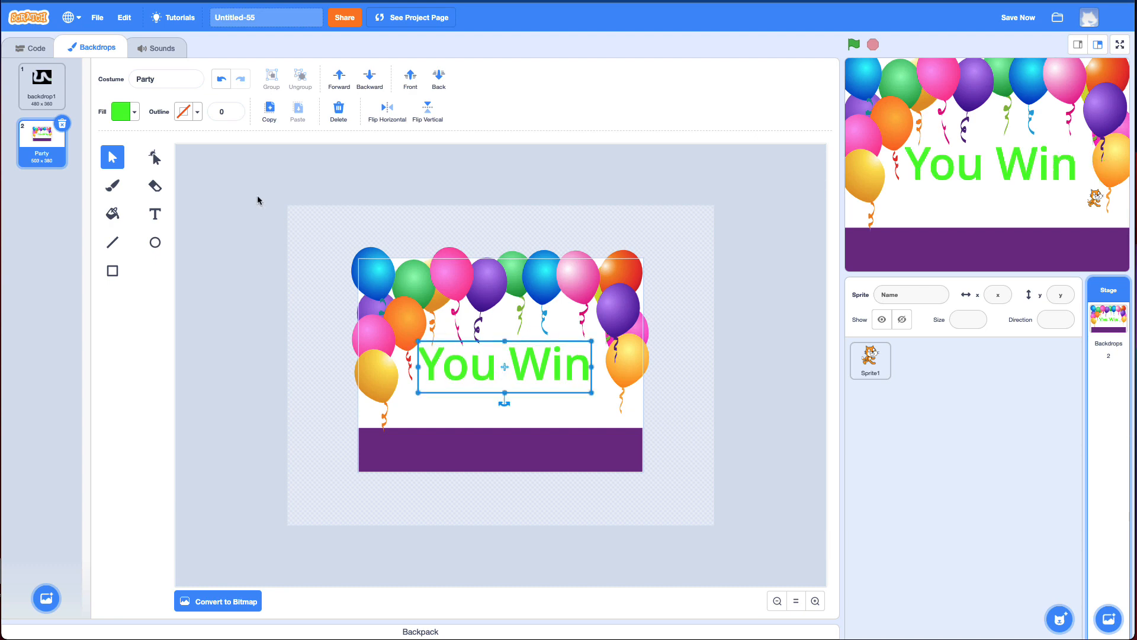
click(35, 48)
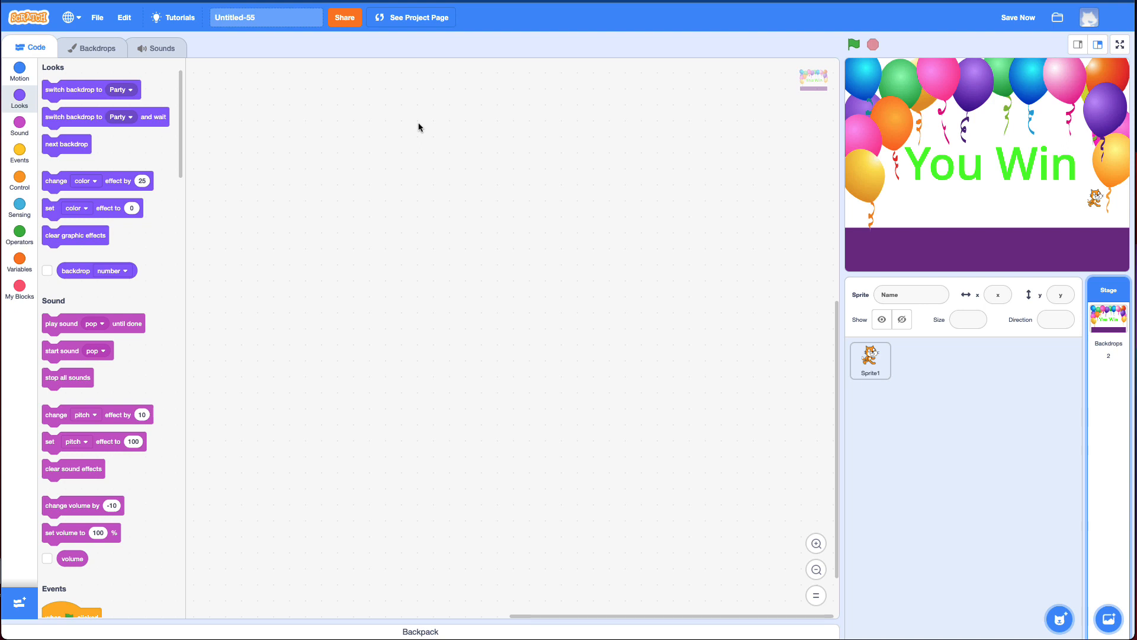
mouse_move(914, 376)
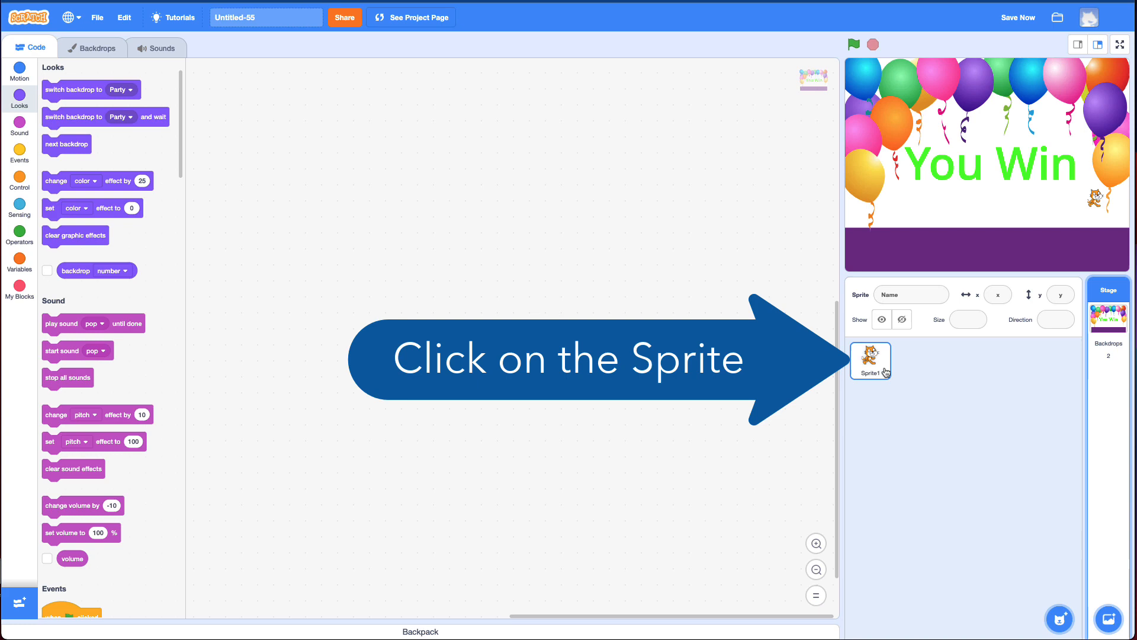
Put a next backdrop block in the cat's green-goal check and start a test run.
click(871, 361)
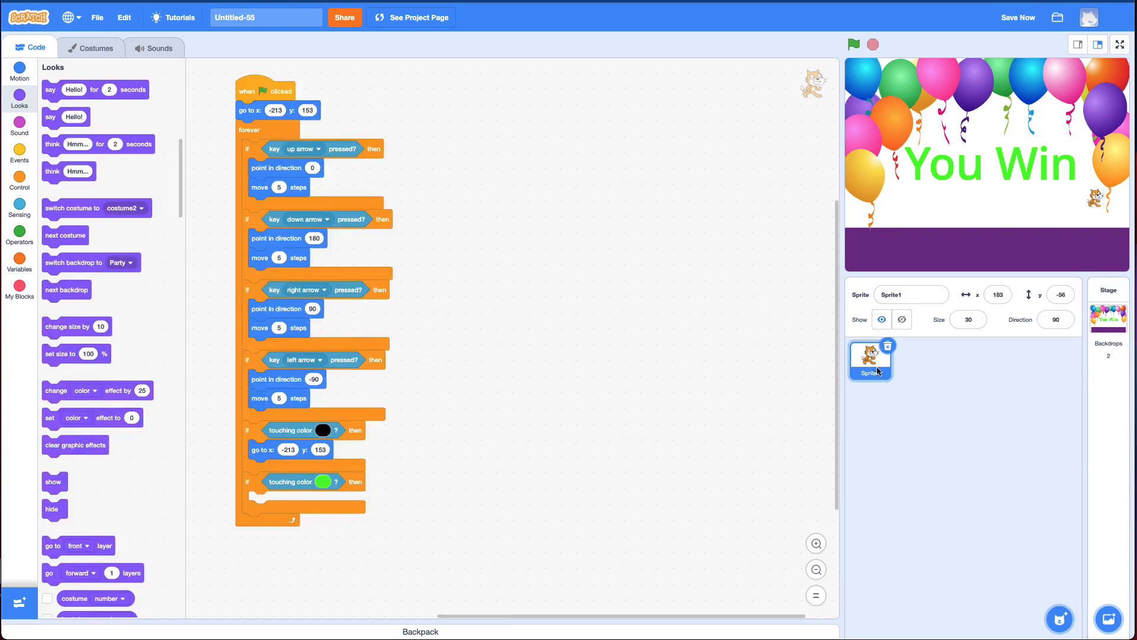
mouse_move(21, 128)
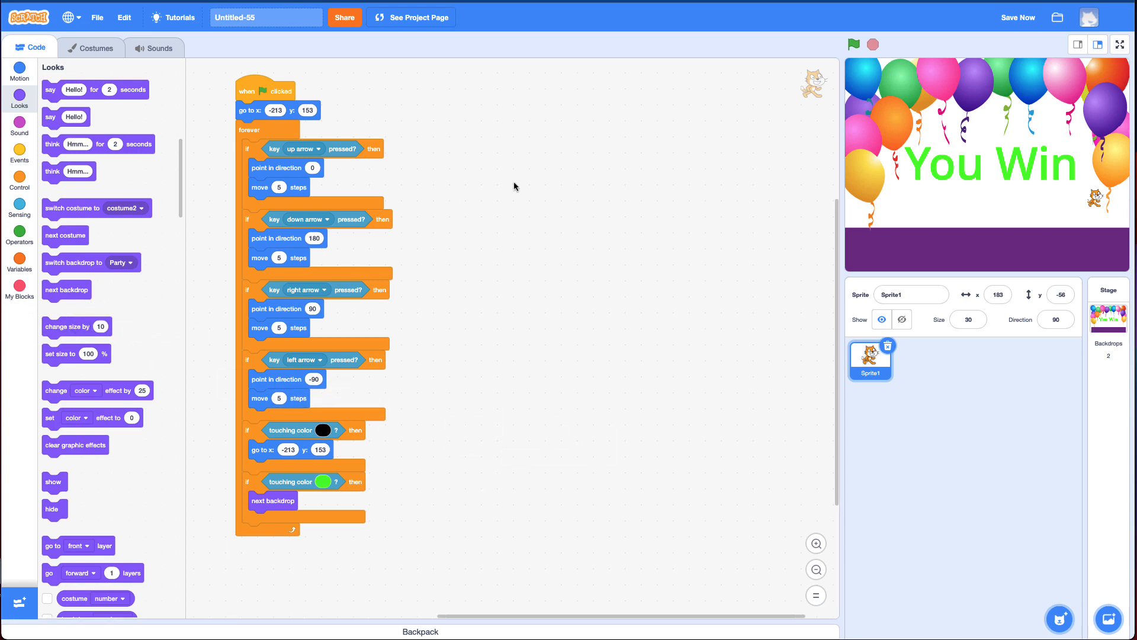
click(853, 45)
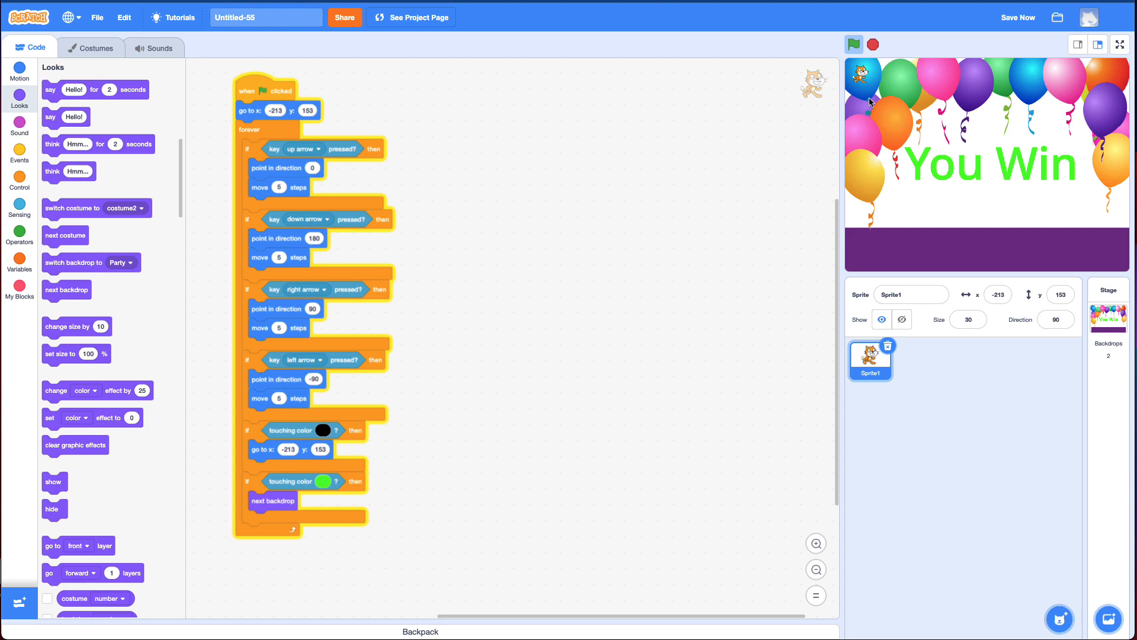
mouse_move(1034, 174)
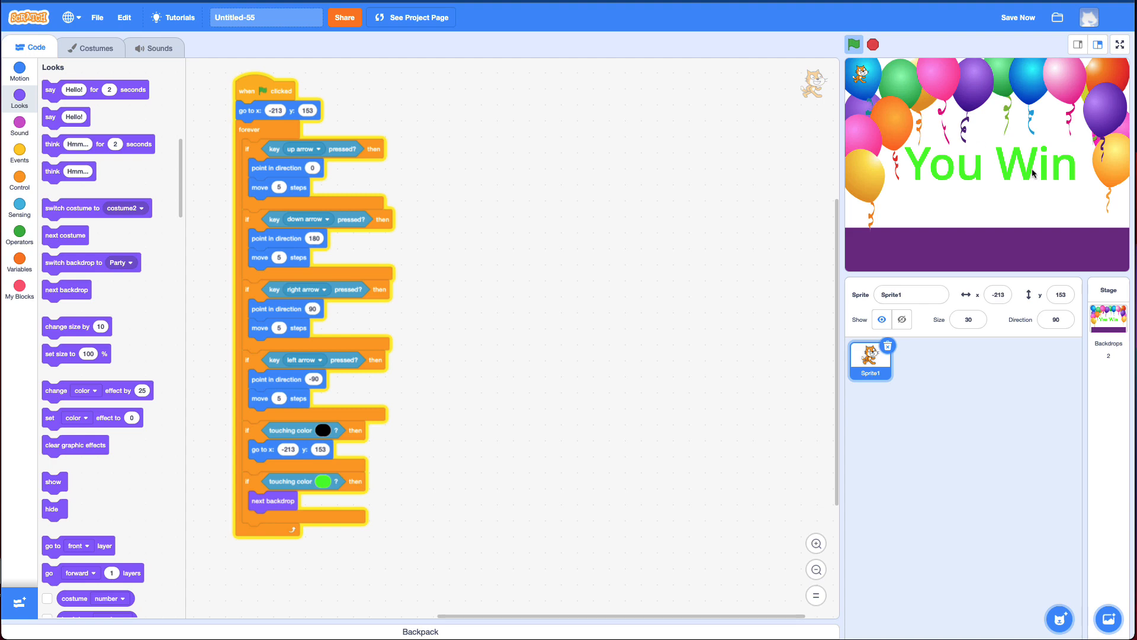
mouse_move(963, 266)
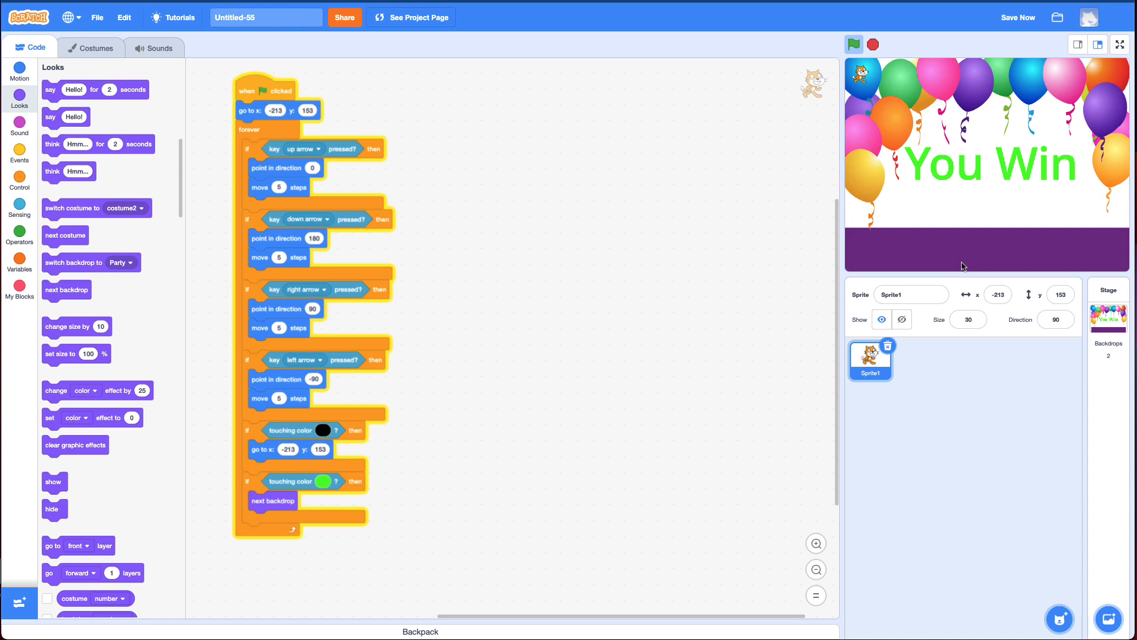
mouse_move(569, 267)
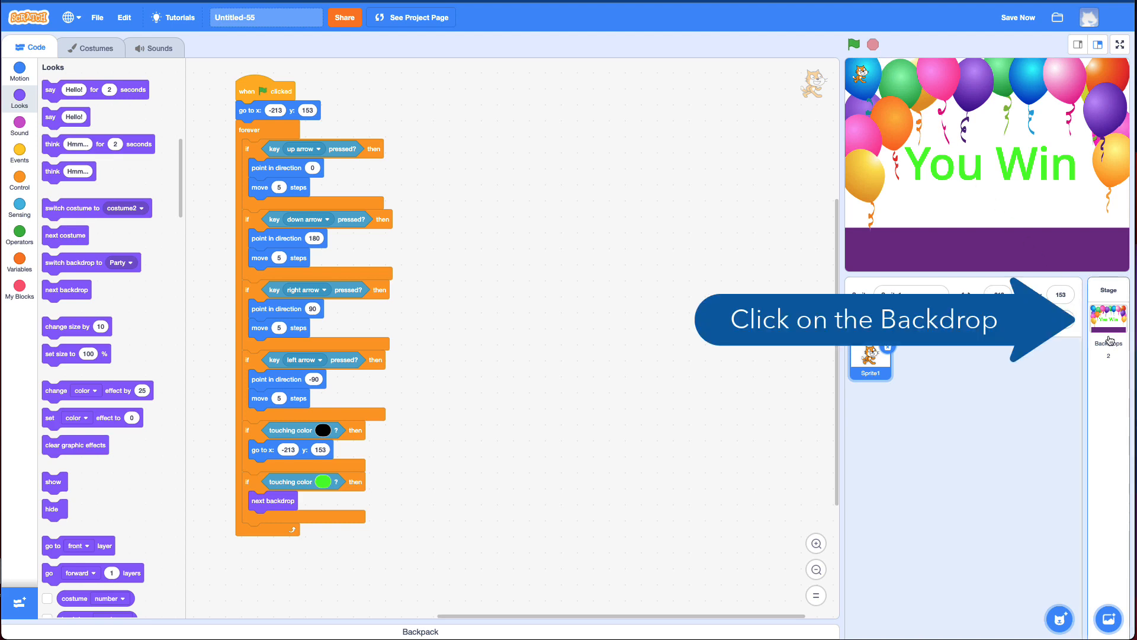
Switch to the Stage to work on its own scripts.
click(1107, 312)
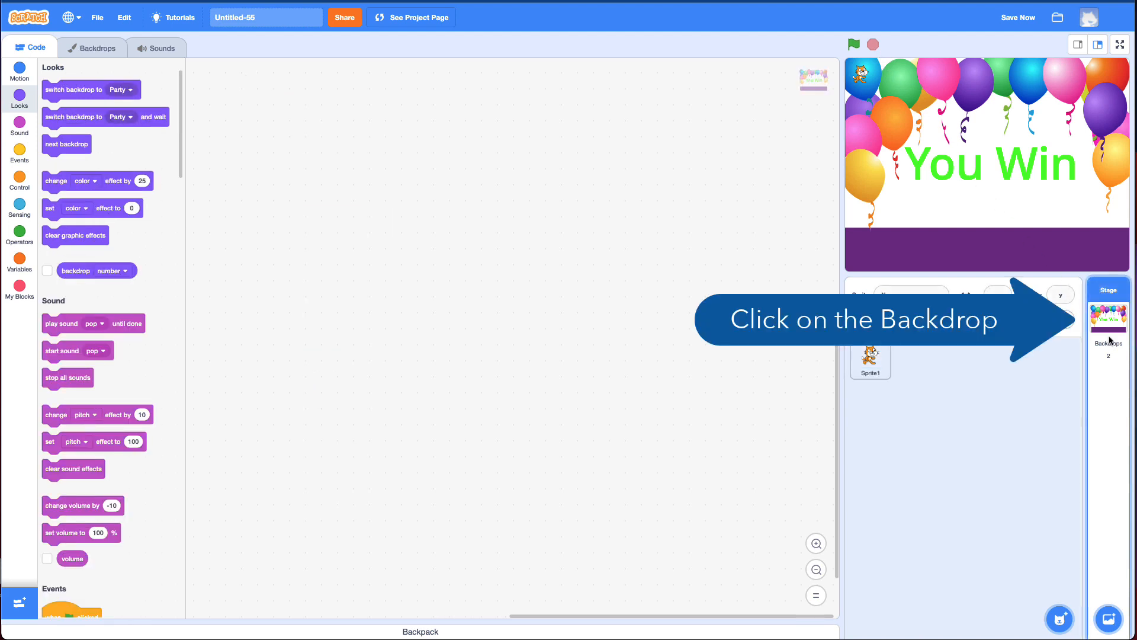
Give the stage a green-flag script that switches the backdrop to backdrop1.
click(1107, 316)
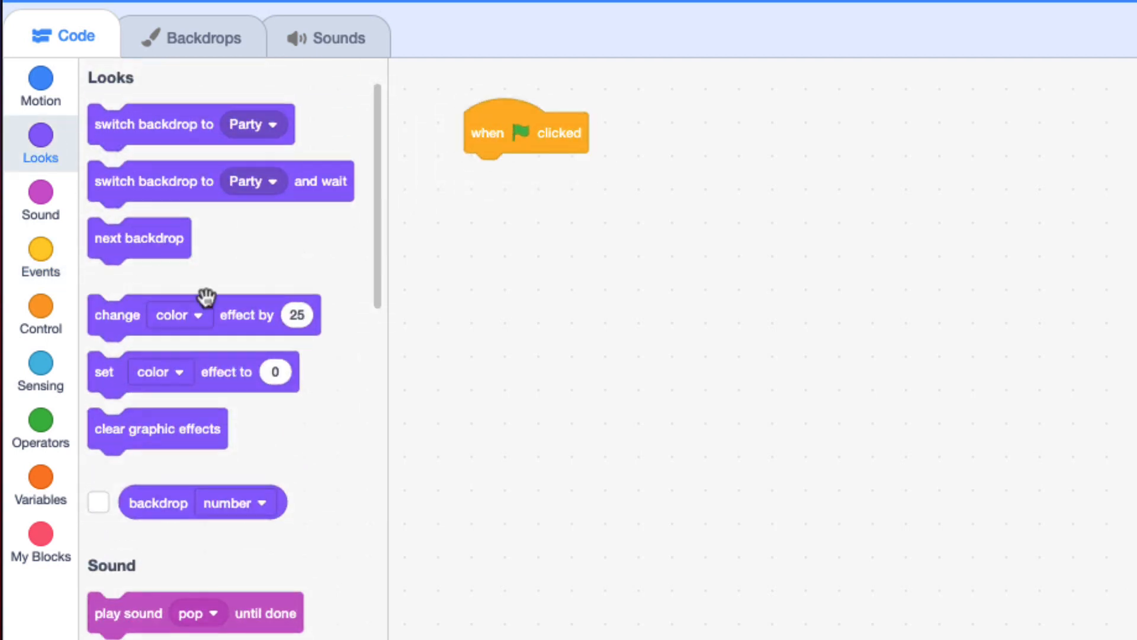
mouse_move(159, 210)
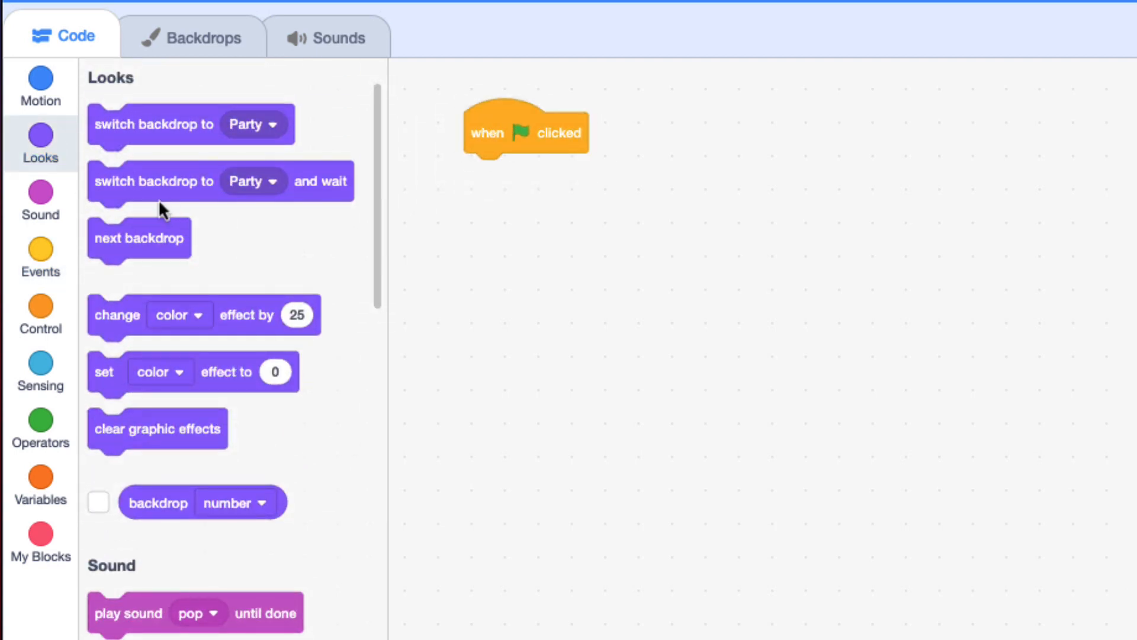
mouse_move(122, 133)
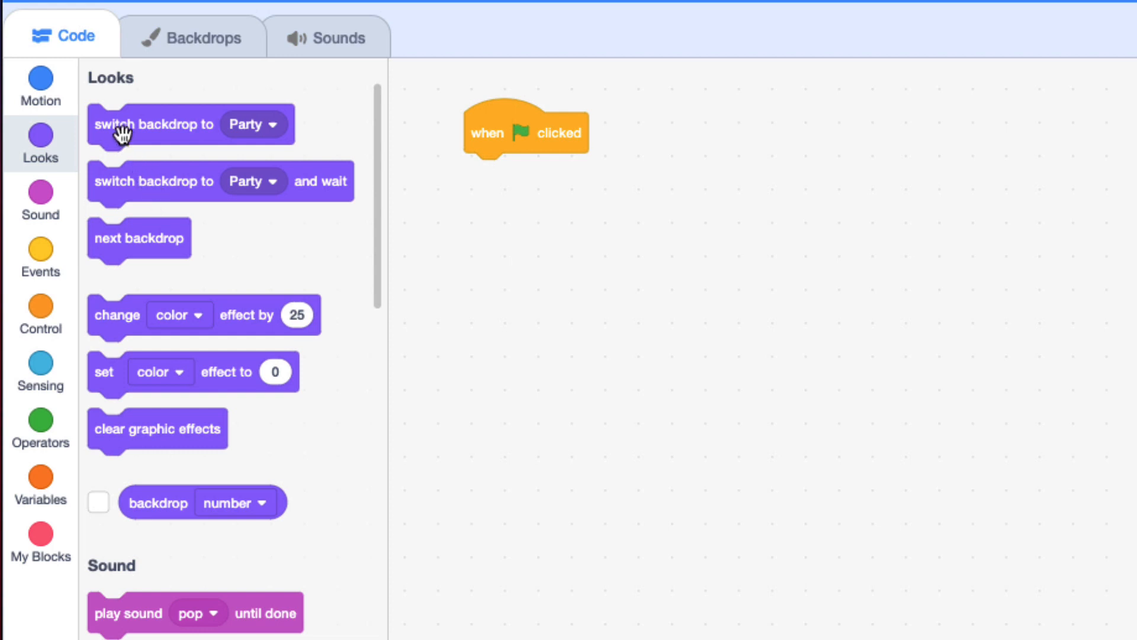
drag(154, 124, 530, 172)
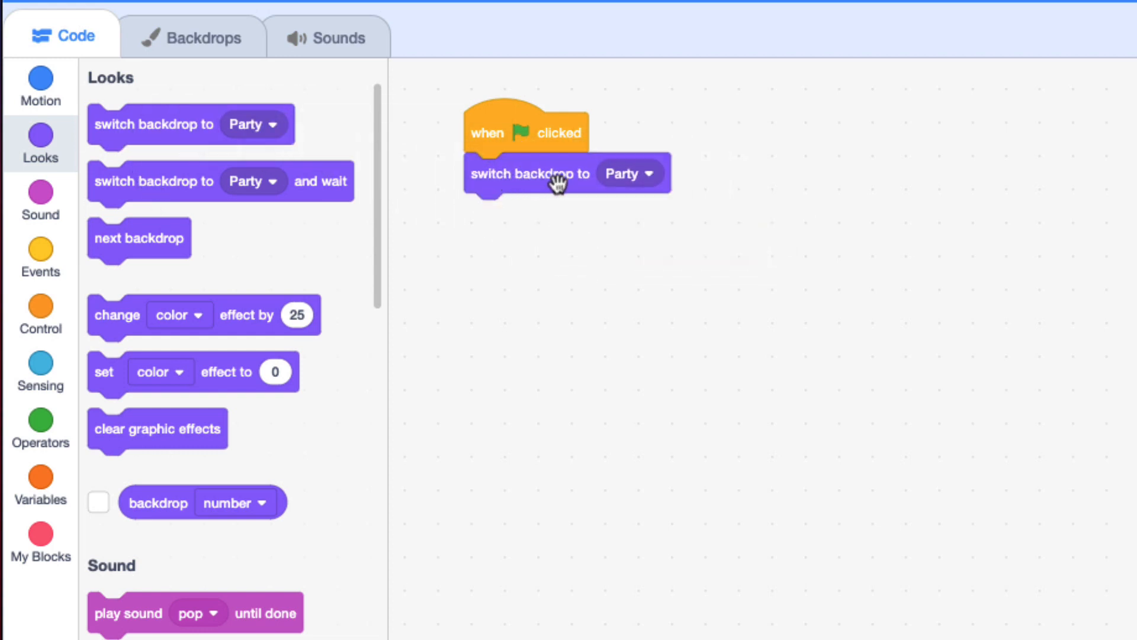
click(629, 174)
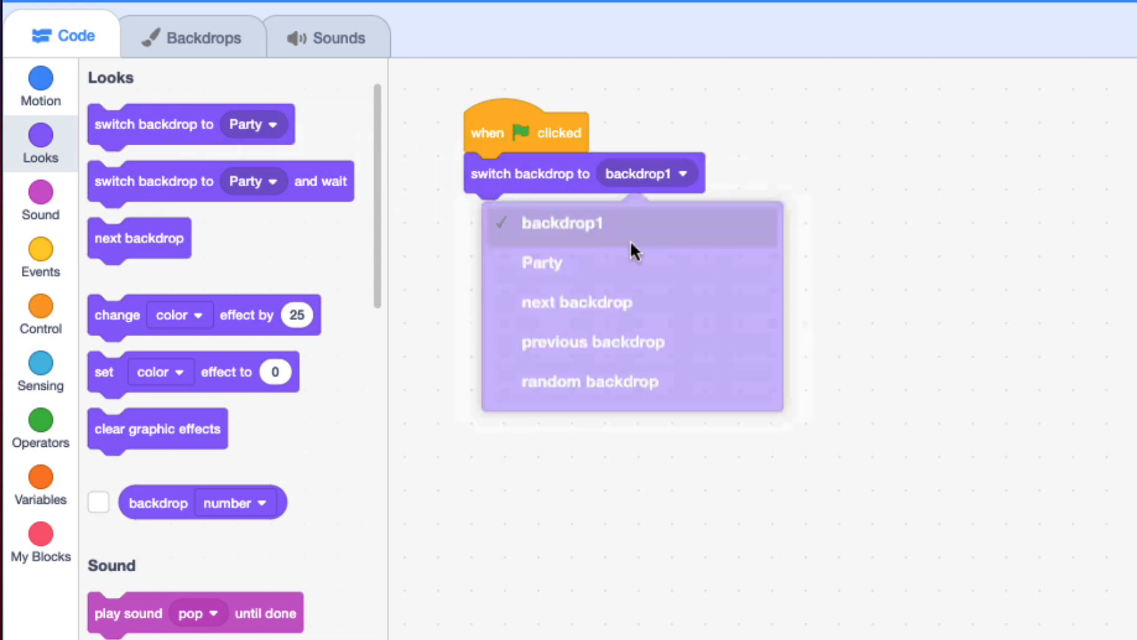
click(549, 29)
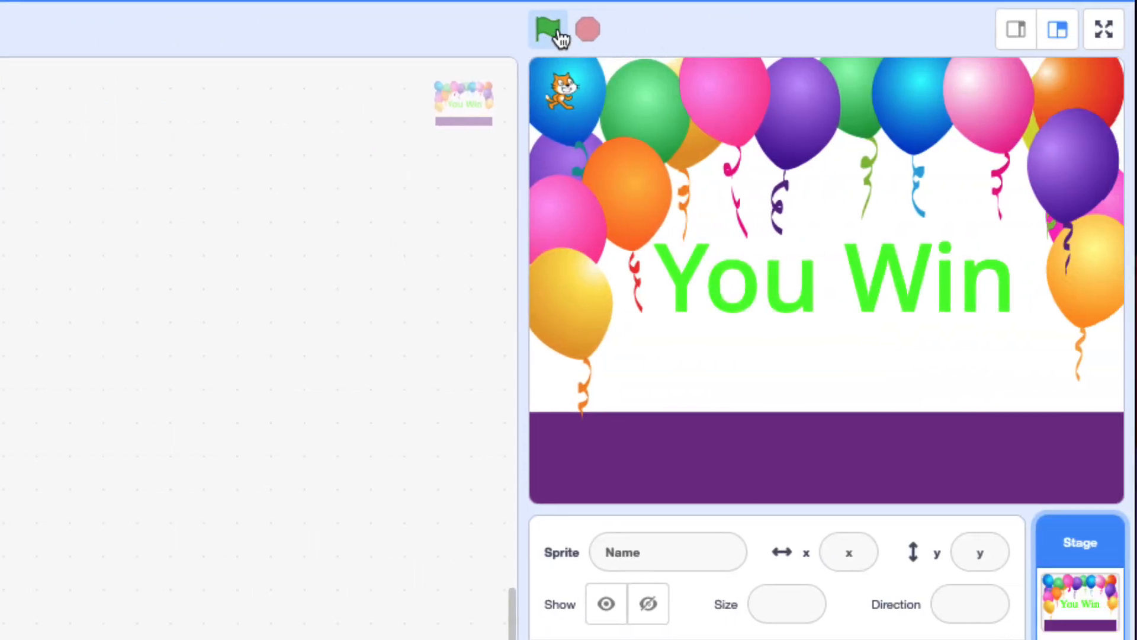
Start the game on the maze and steer the cat to the green goal.
click(548, 29)
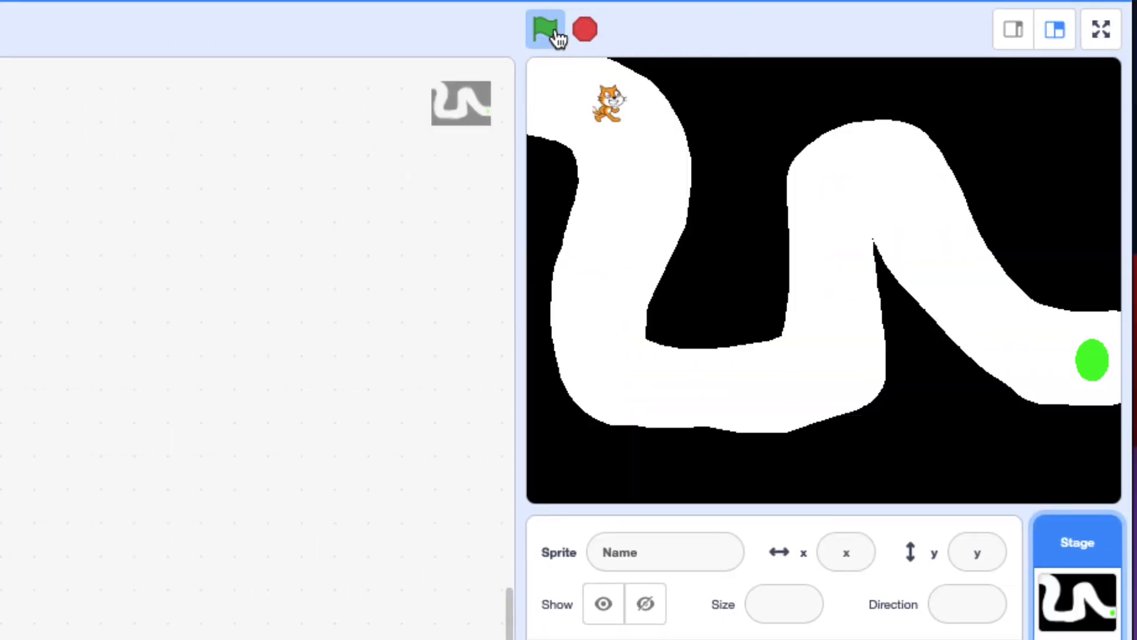
click(543, 29)
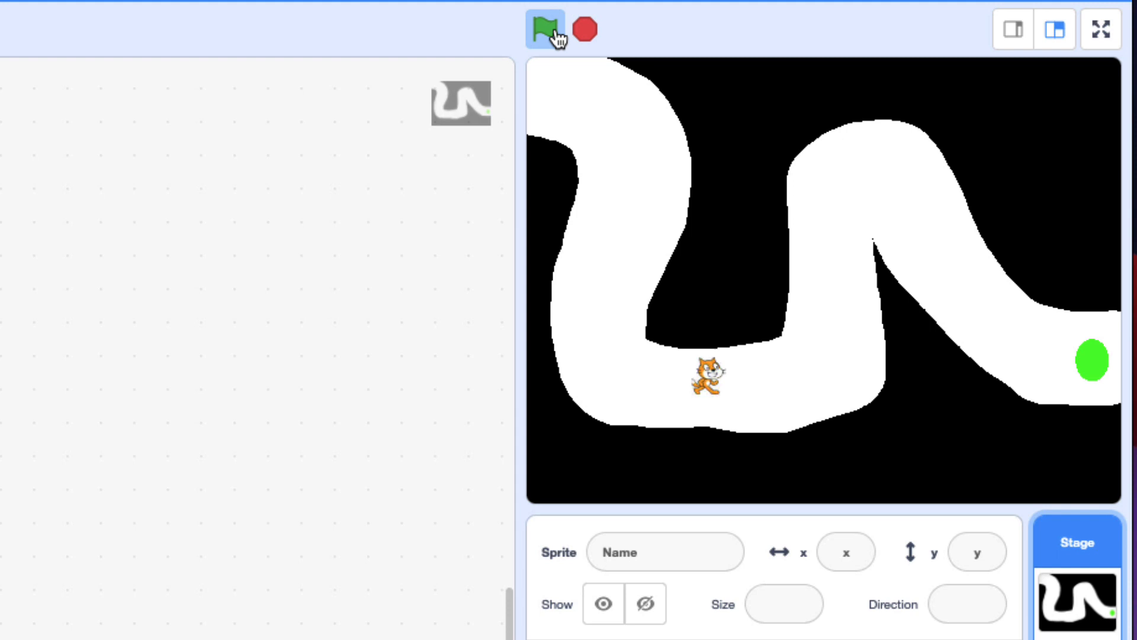
click(542, 29)
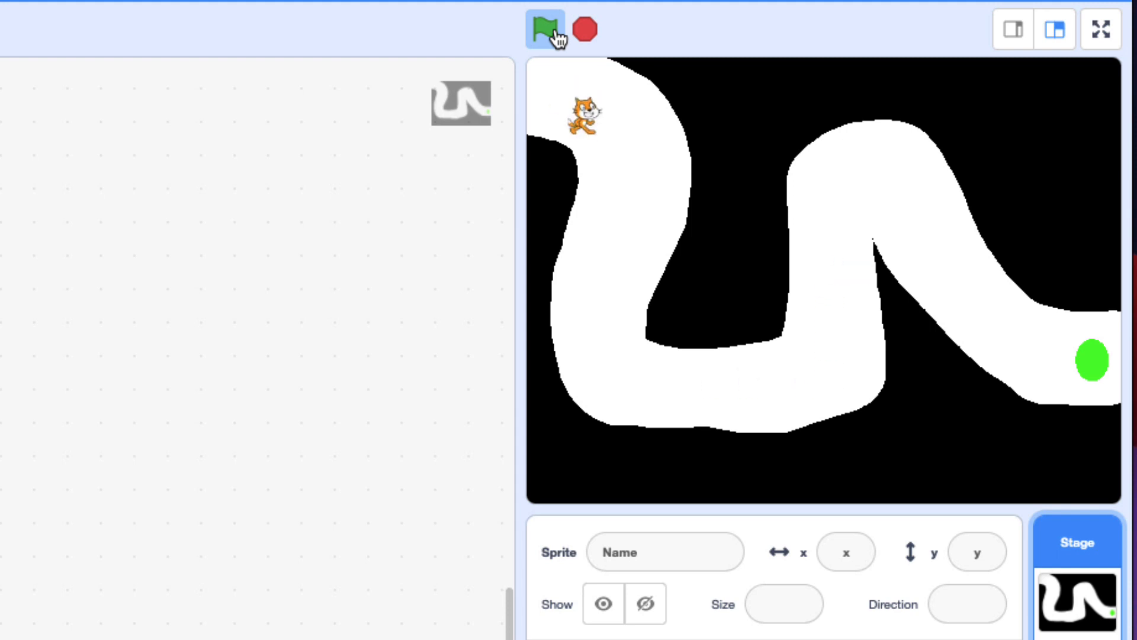
click(542, 29)
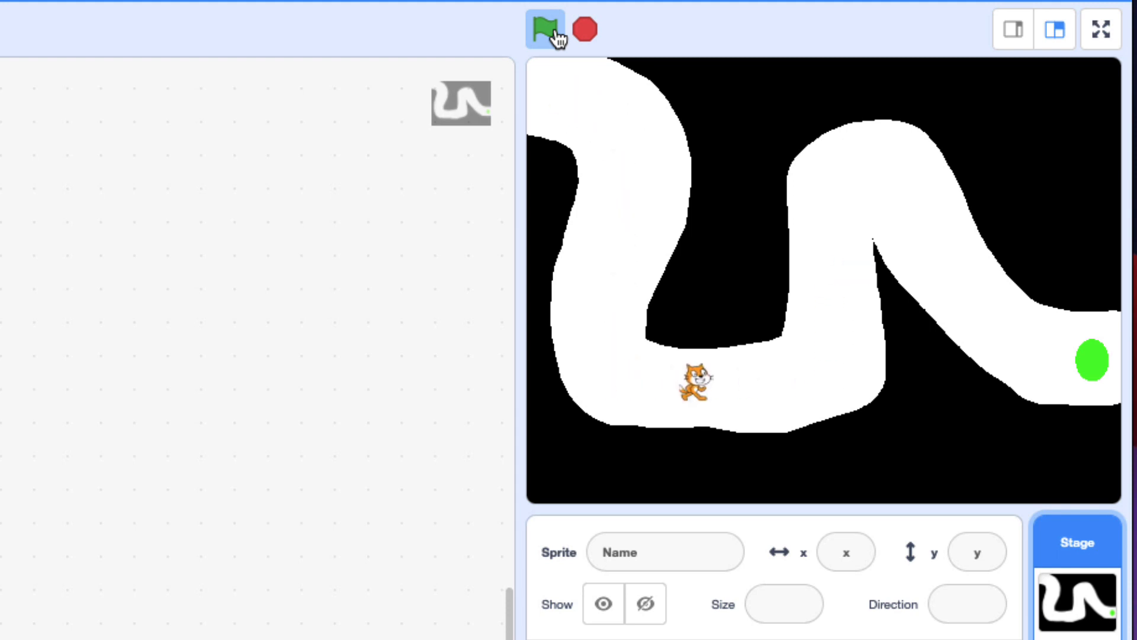
click(544, 29)
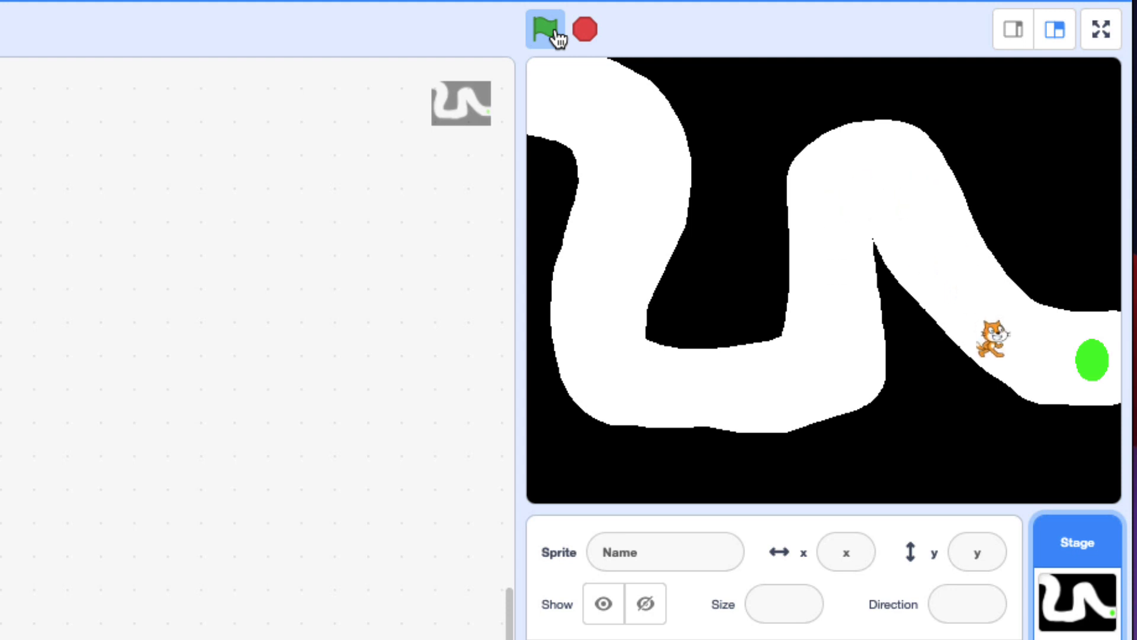
click(544, 29)
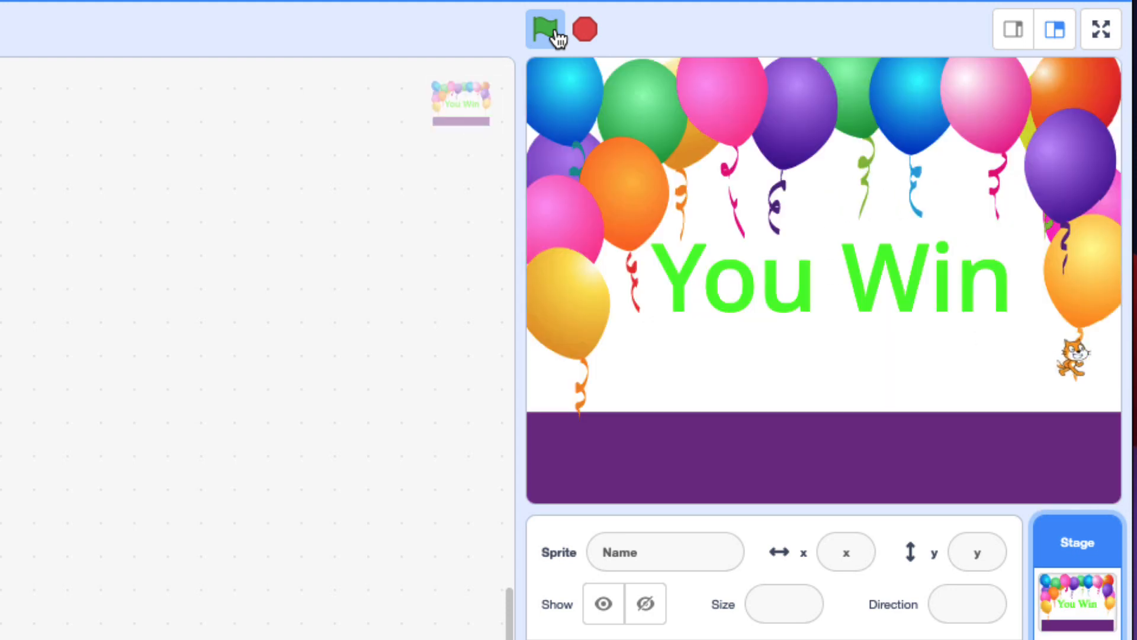